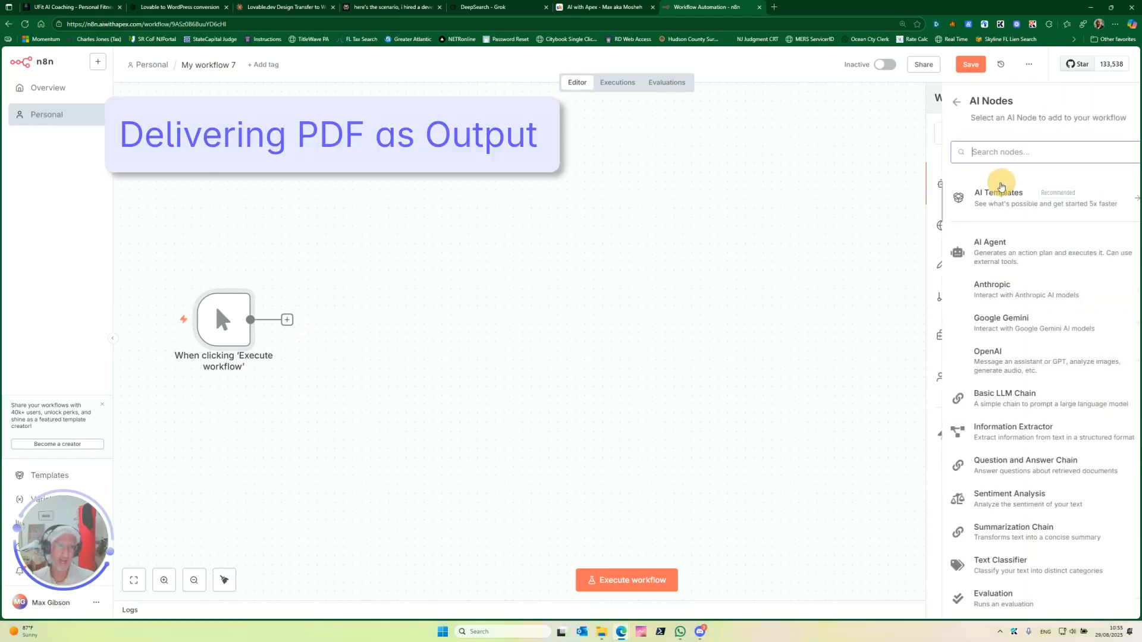
pyautogui.moveTo(847, 235)
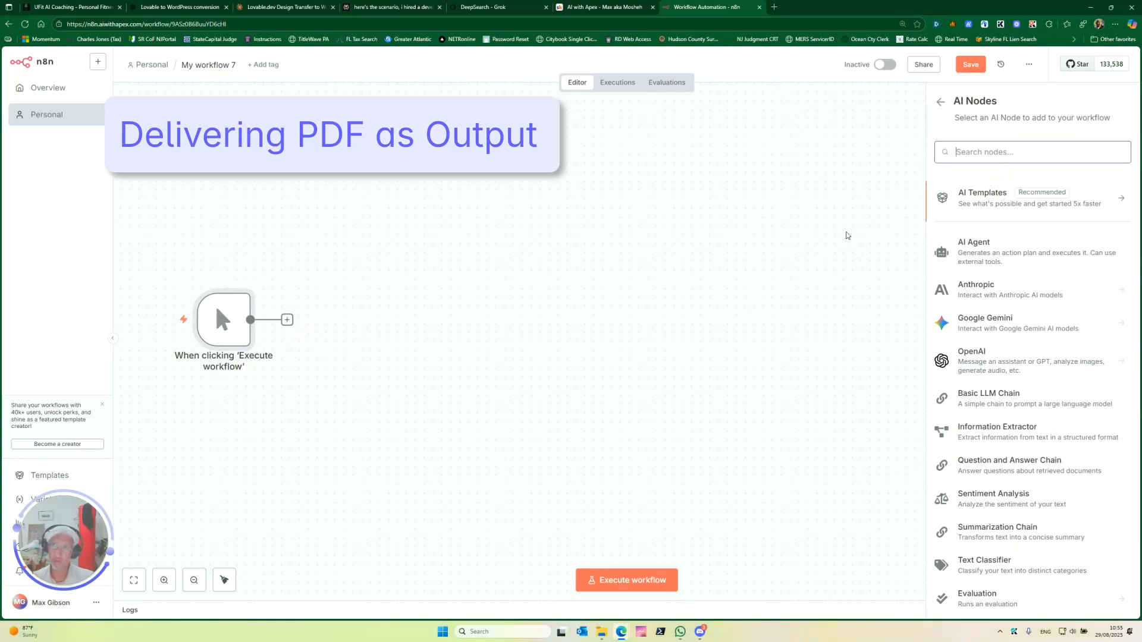
pyautogui.moveTo(751, 252)
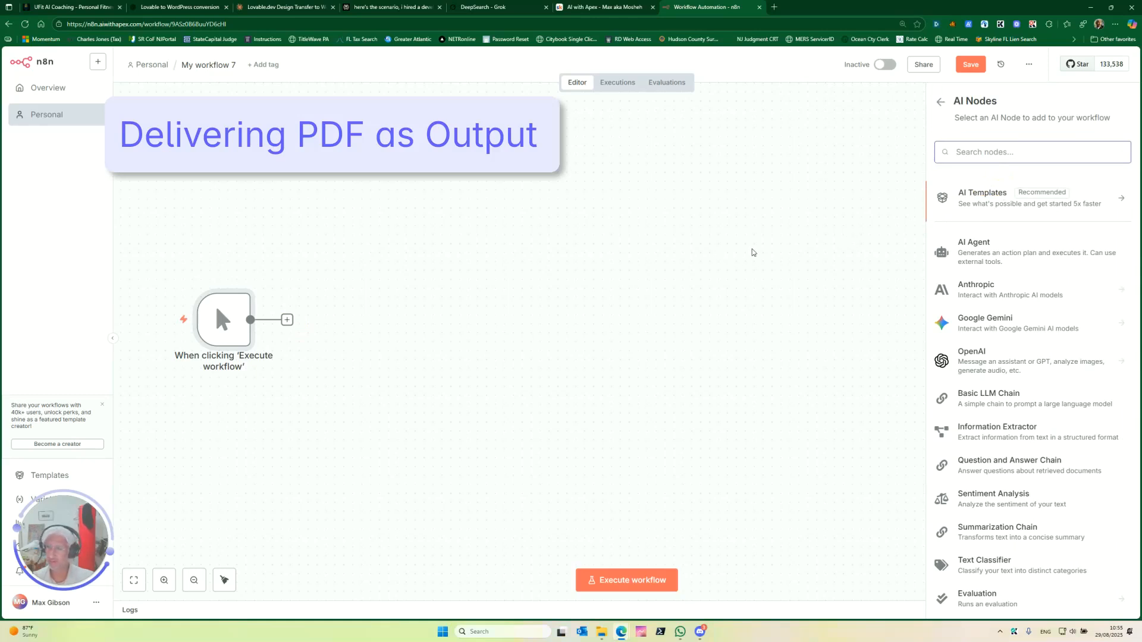
pyautogui.moveTo(1032, 238)
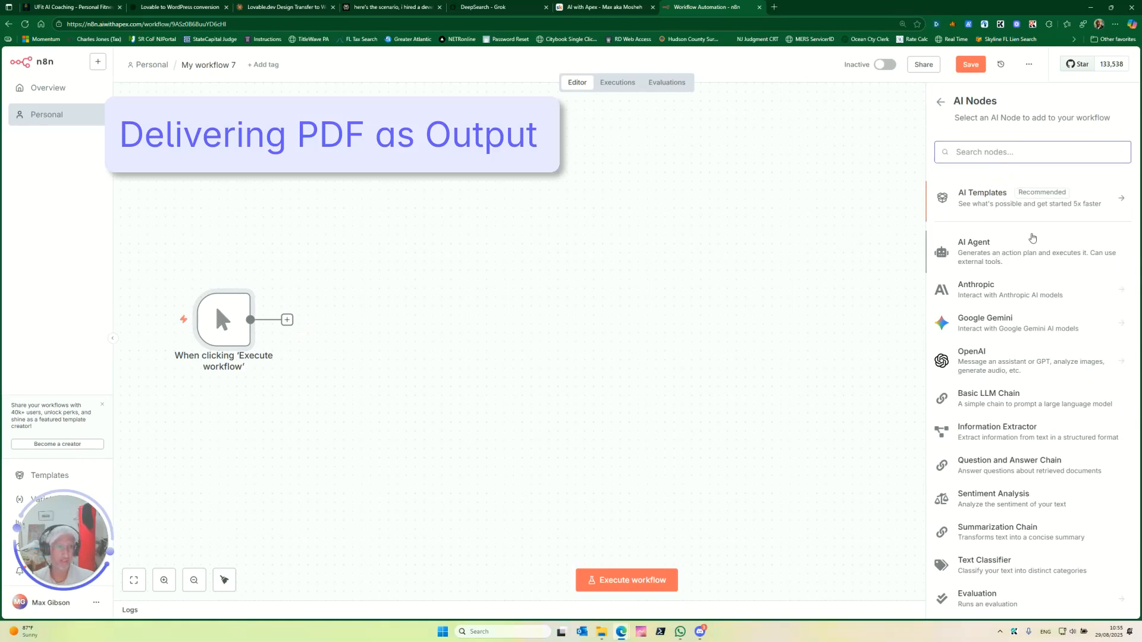
pyautogui.moveTo(1028, 249)
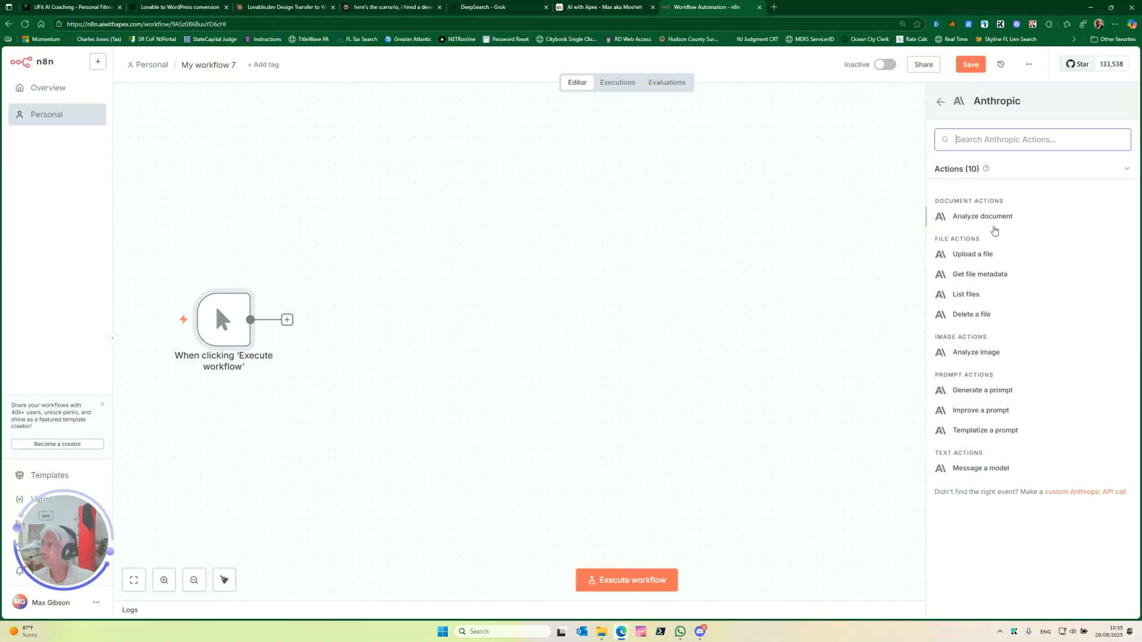
pyautogui.moveTo(1031, 207)
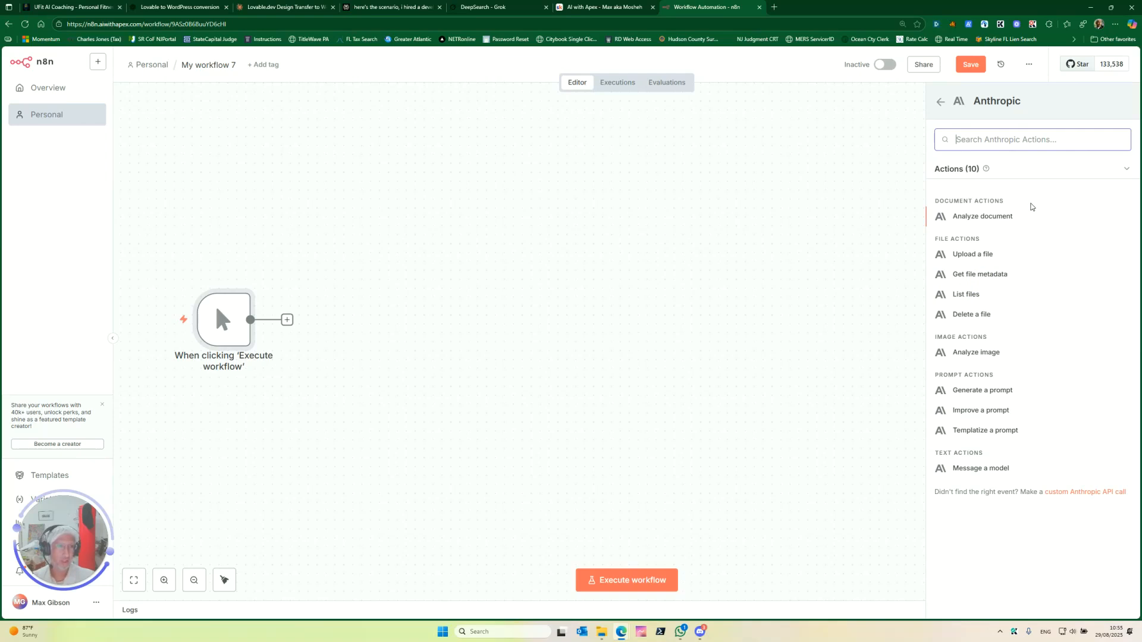
# - Add an Anthropic Message a model step on claude-sonnet-4-20250514 with Resource Text
pyautogui.click(980, 468)
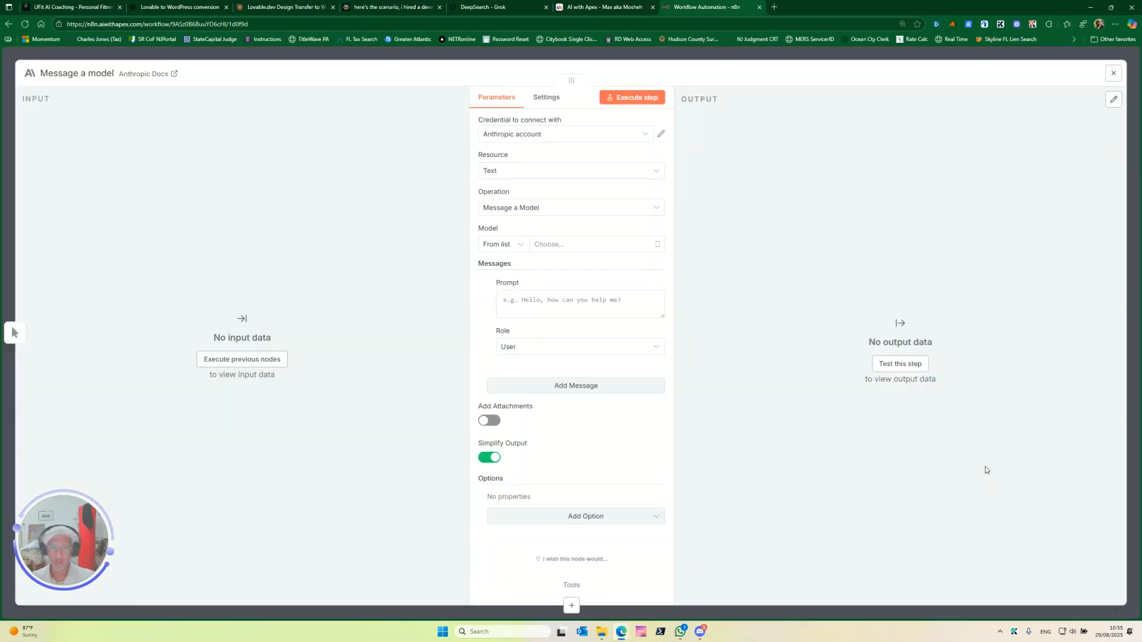
pyautogui.click(570, 170)
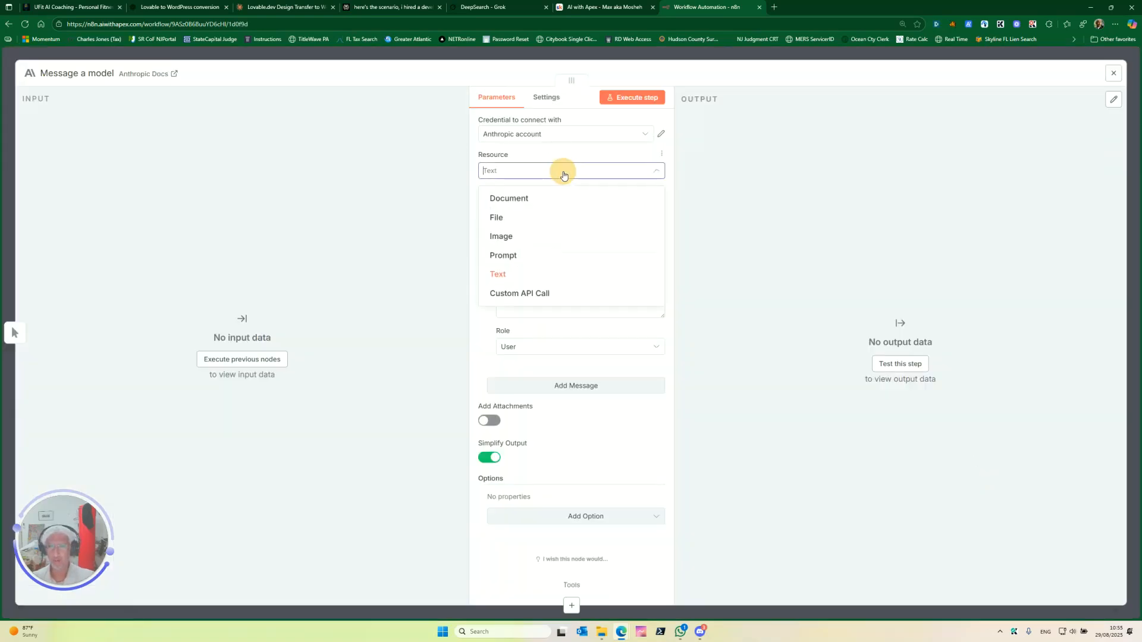
pyautogui.click(497, 273)
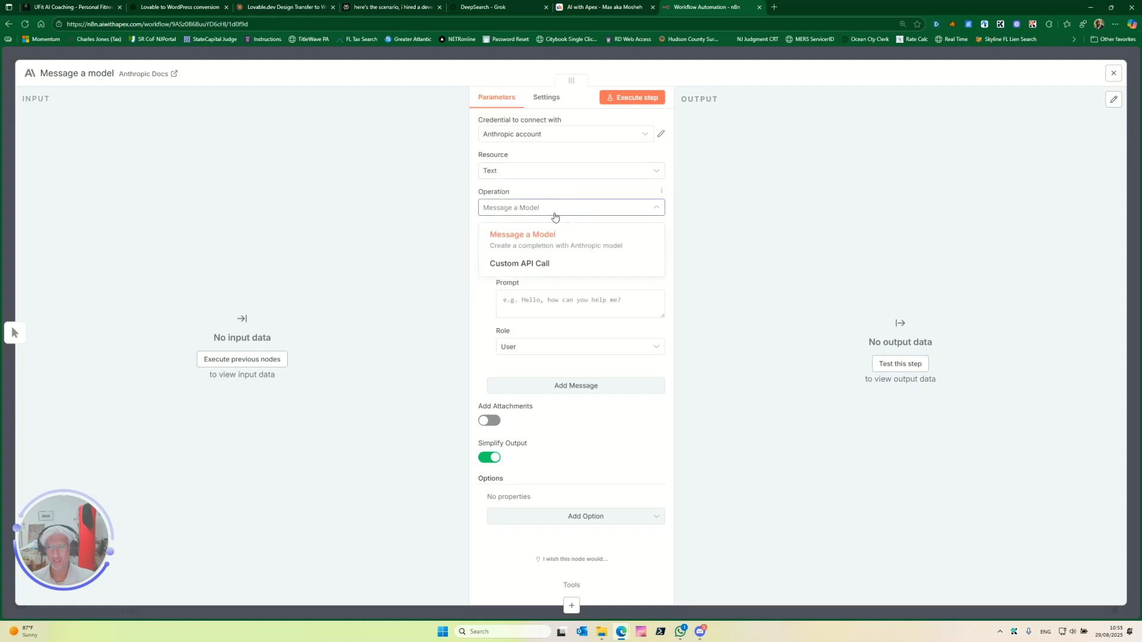
pyautogui.click(522, 234)
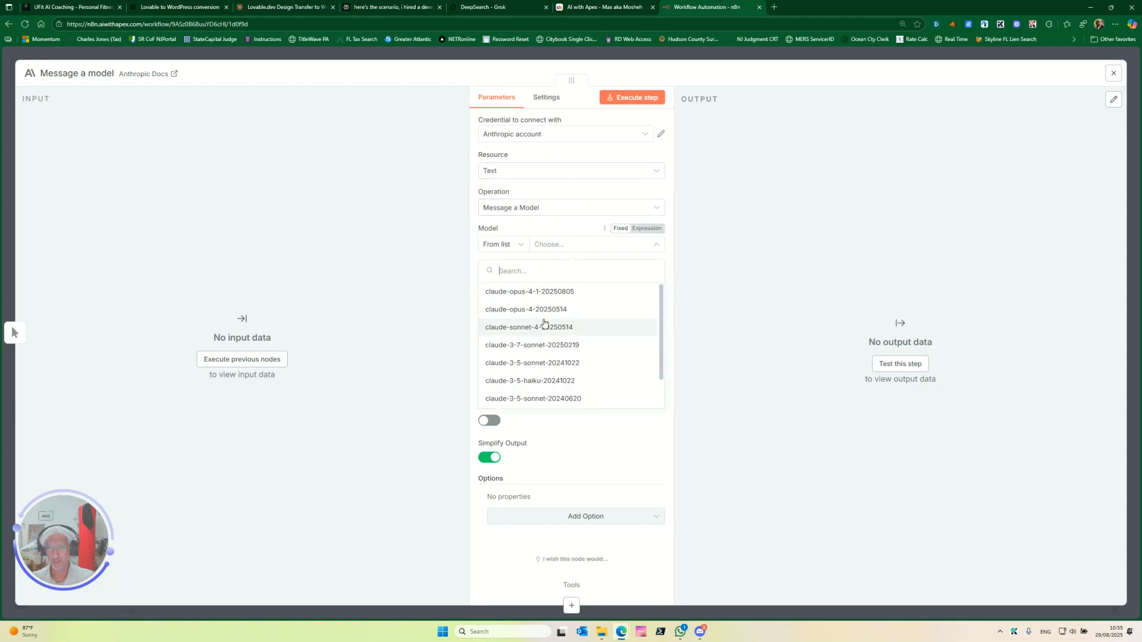
pyautogui.click(528, 326)
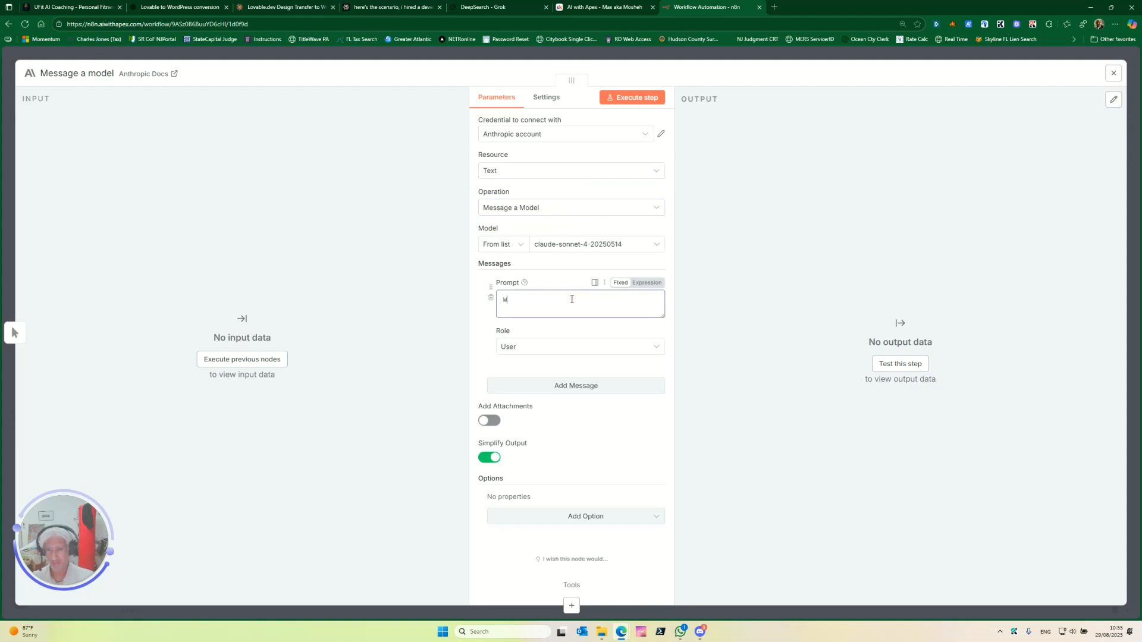
# - Enter the prompt 'Write me a long article on the impact of AI on business in'
pyautogui.write('Write me a long arti')
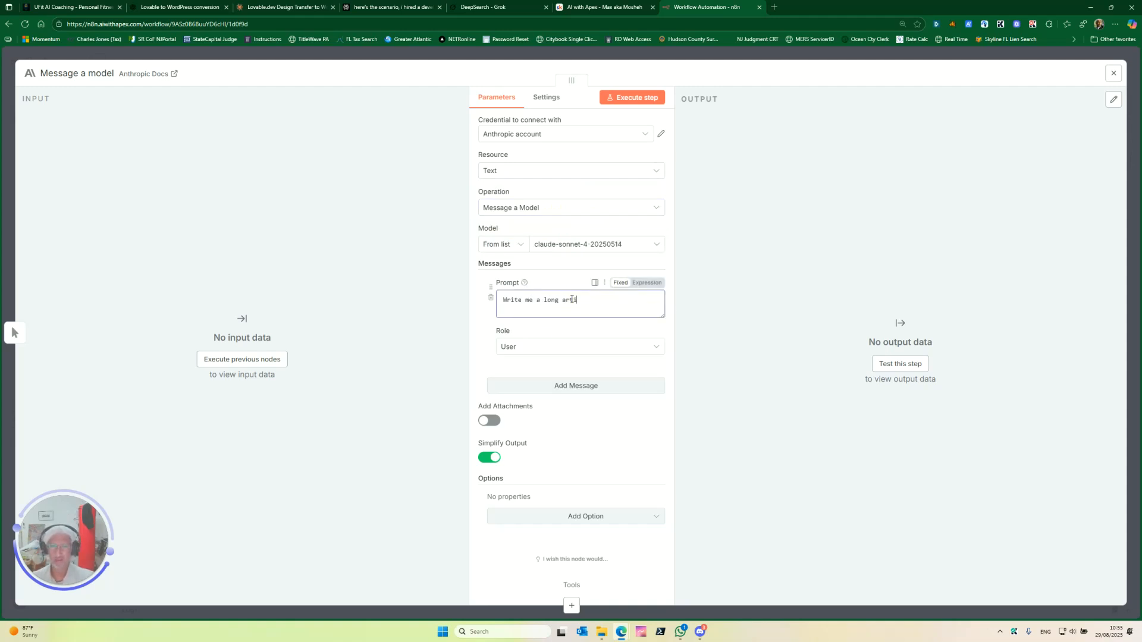
pyautogui.write('cle on')
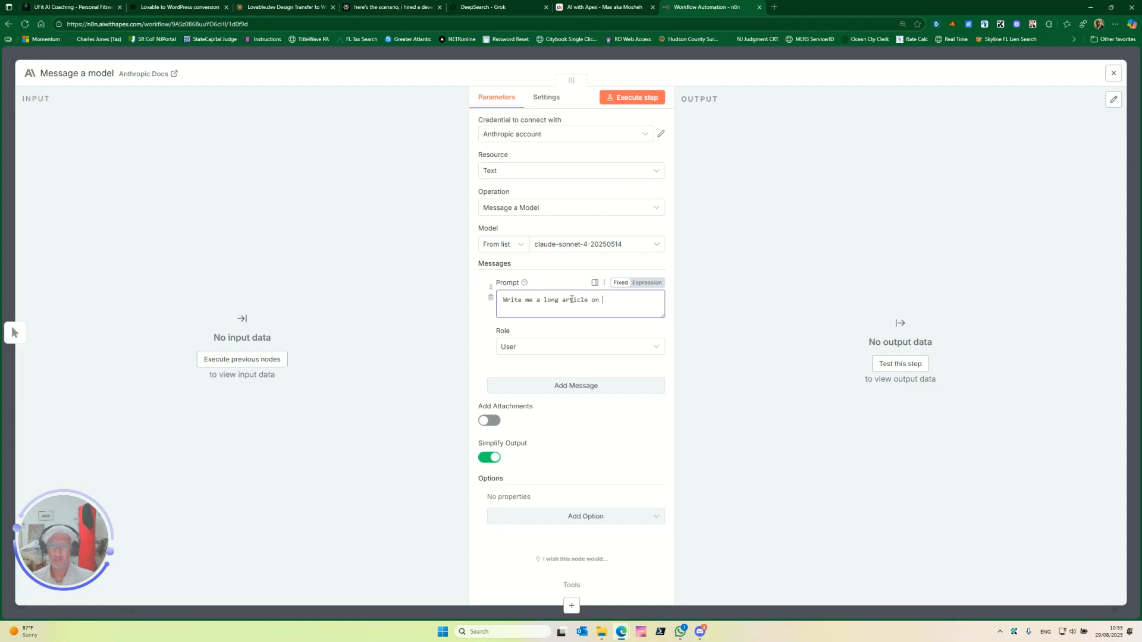
pyautogui.write('the impact of AI on')
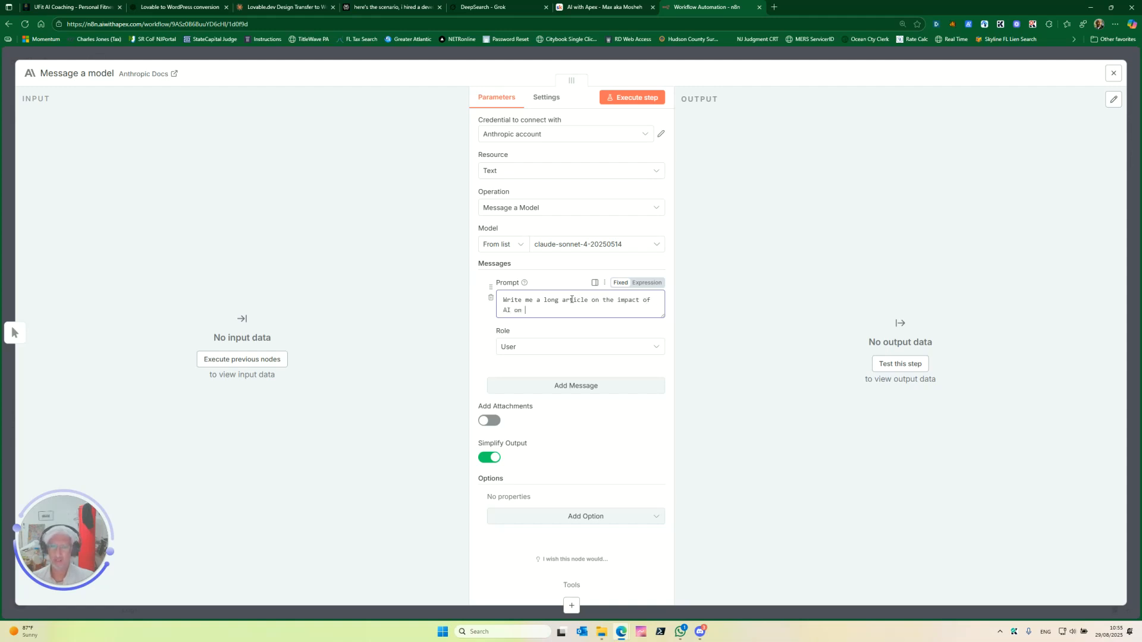
pyautogui.write('business in 2025')
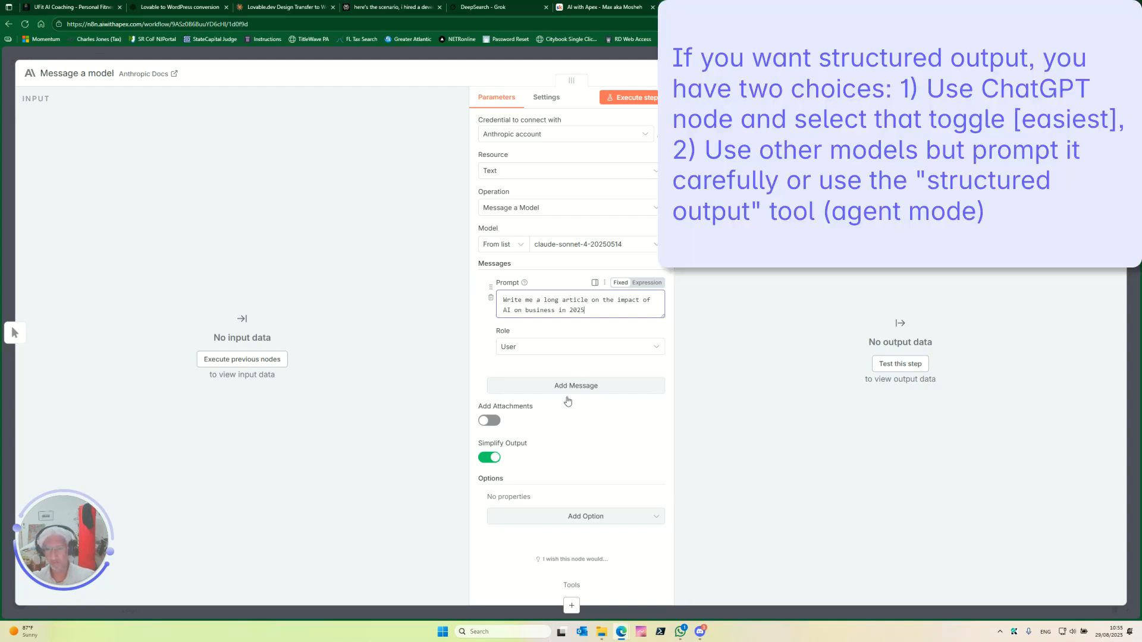
# - Review the Add Option list: system message, web search, token and randomness settings
pyautogui.click(585, 515)
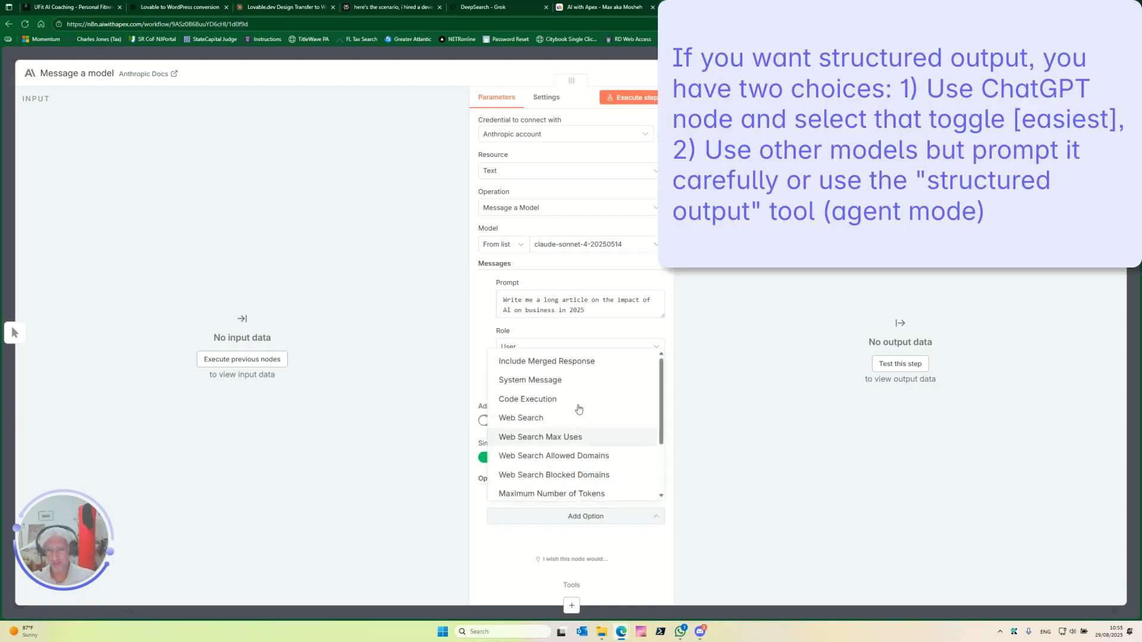
pyautogui.moveTo(580, 418)
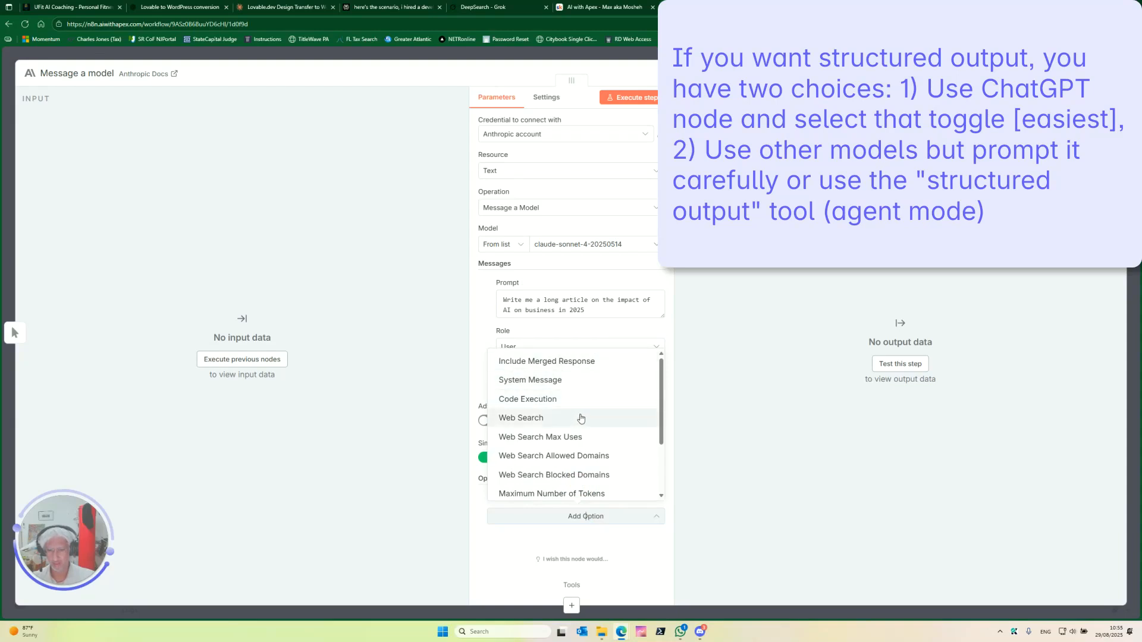
pyautogui.scroll(-3)
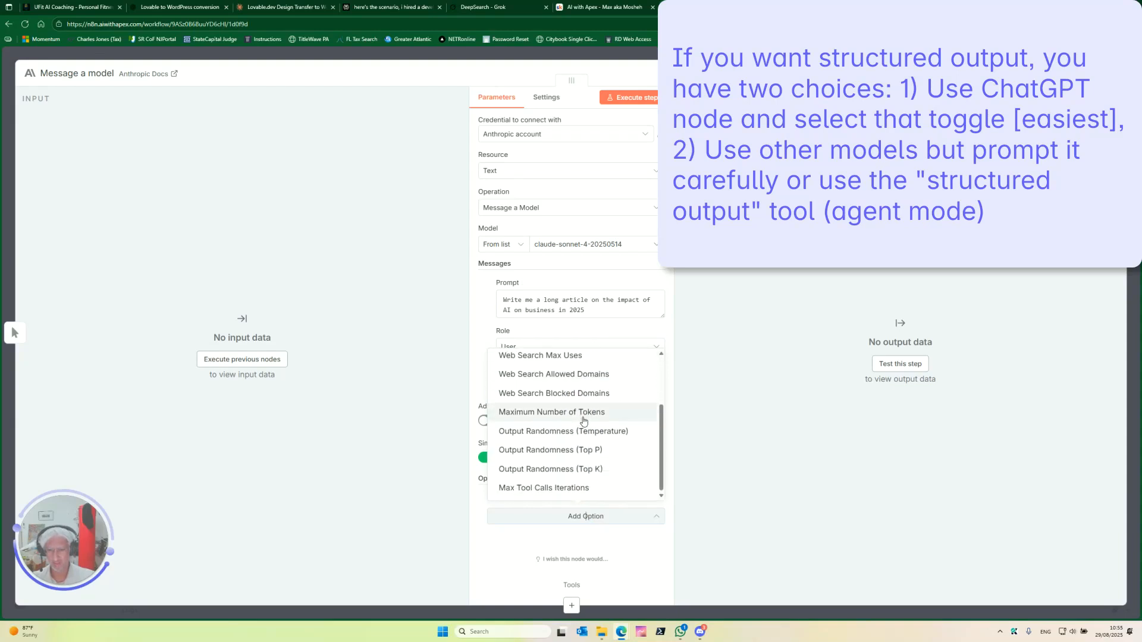
pyautogui.scroll(3)
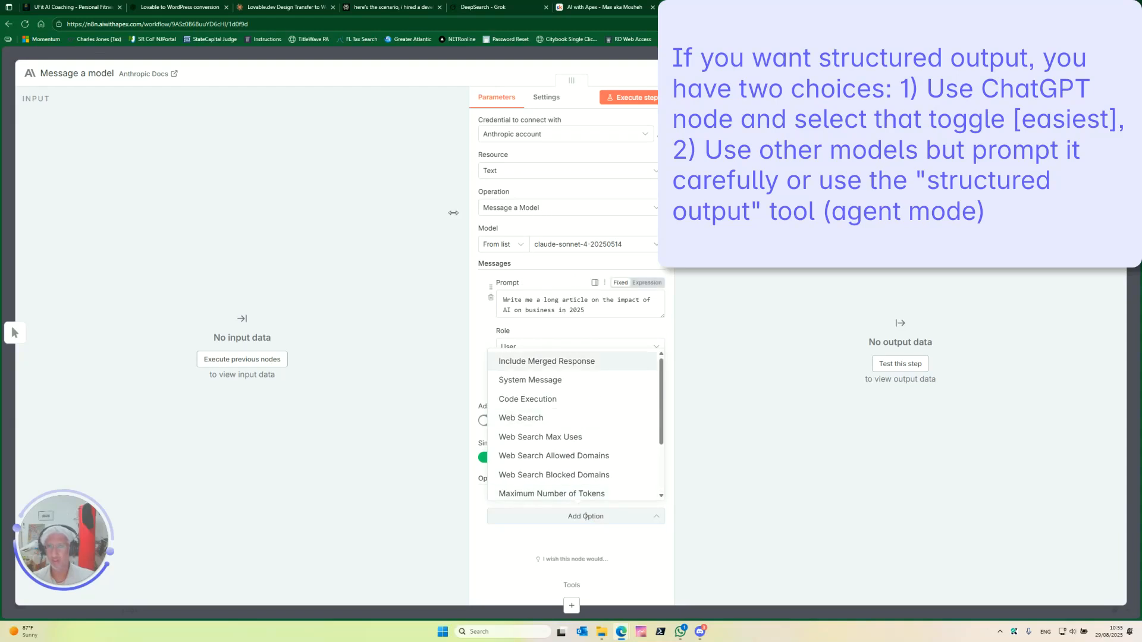
pyautogui.moveTo(401, 131)
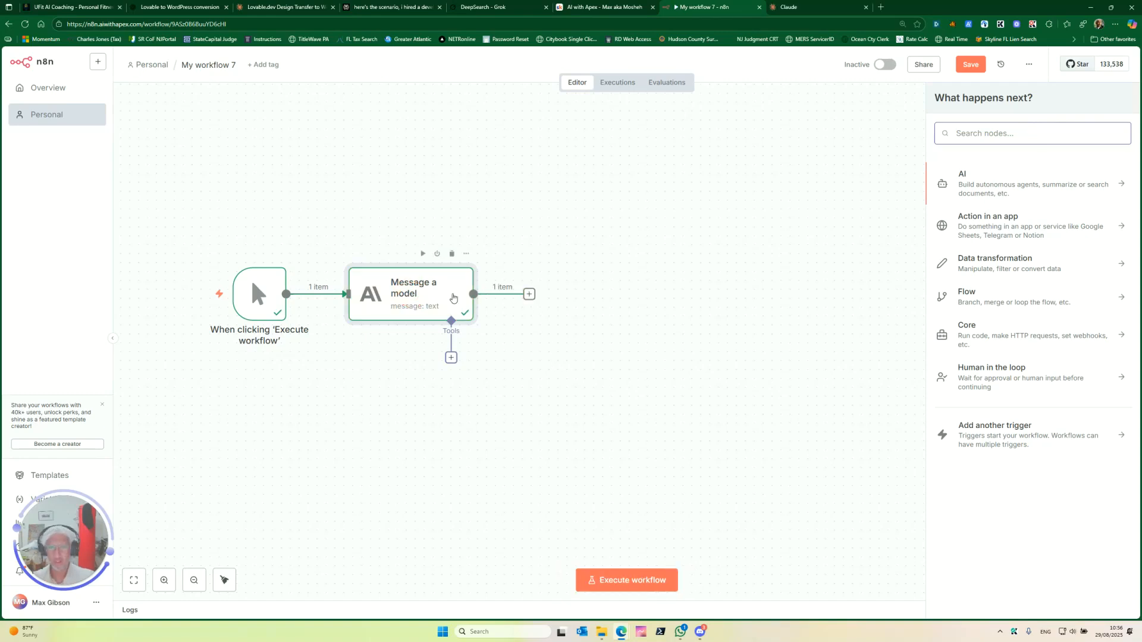
# - Check the Message a model step's output article, then return to the canvas
pyautogui.doubleClick(412, 294)
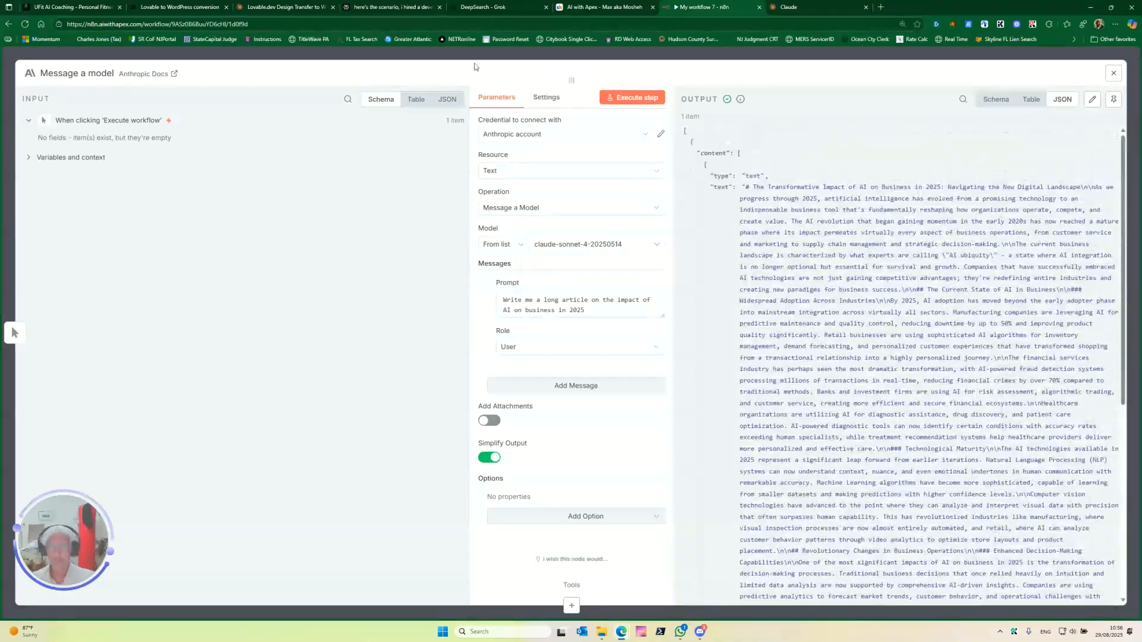
pyautogui.click(1113, 73)
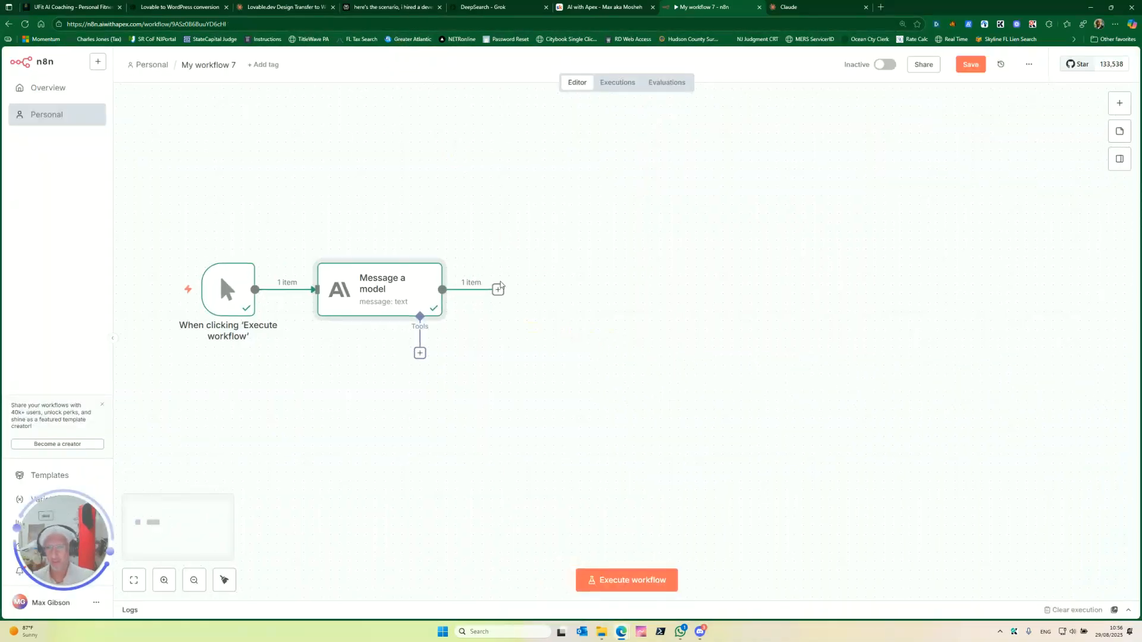
# - Search next-step nodes for 'drive', try Google Drive, then search 'google doc'
pyautogui.click(499, 289)
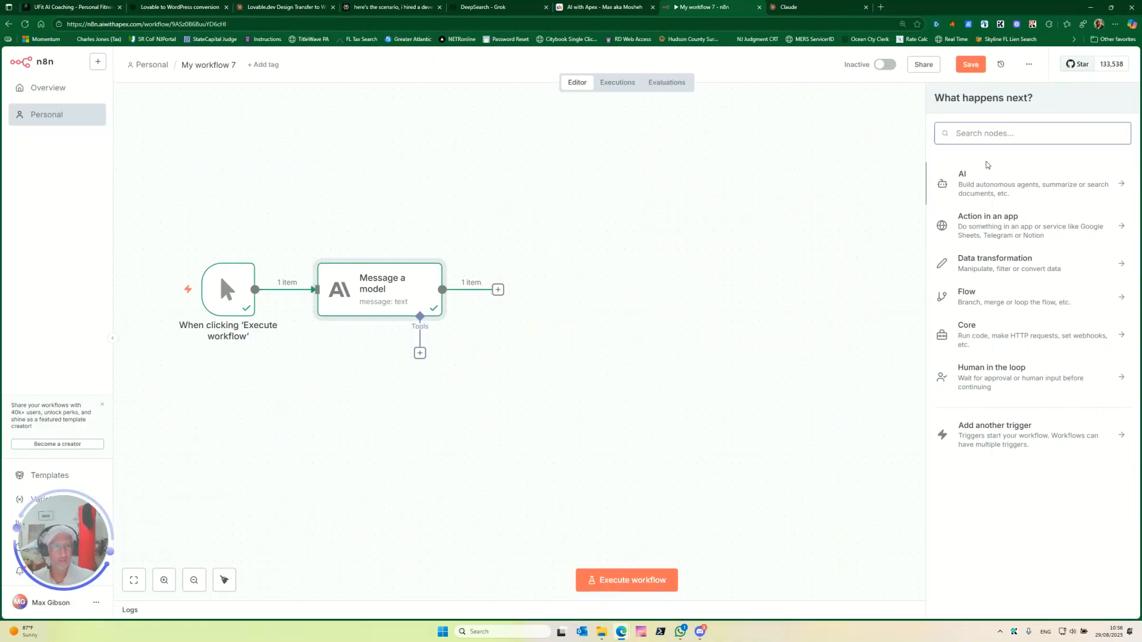
pyautogui.write('drive')
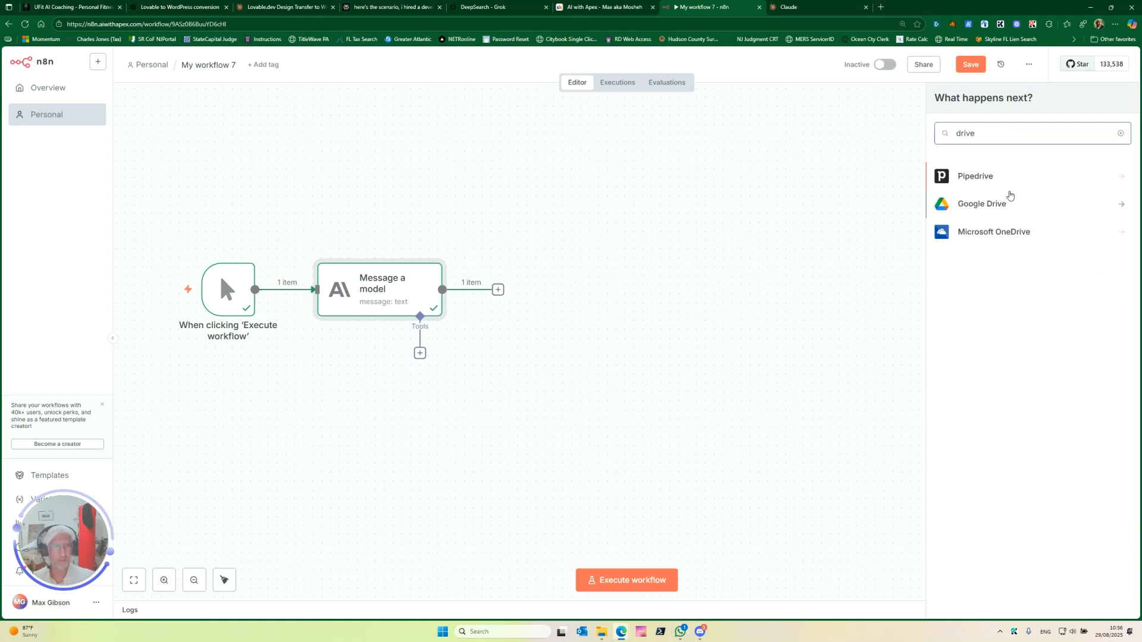
pyautogui.click(981, 204)
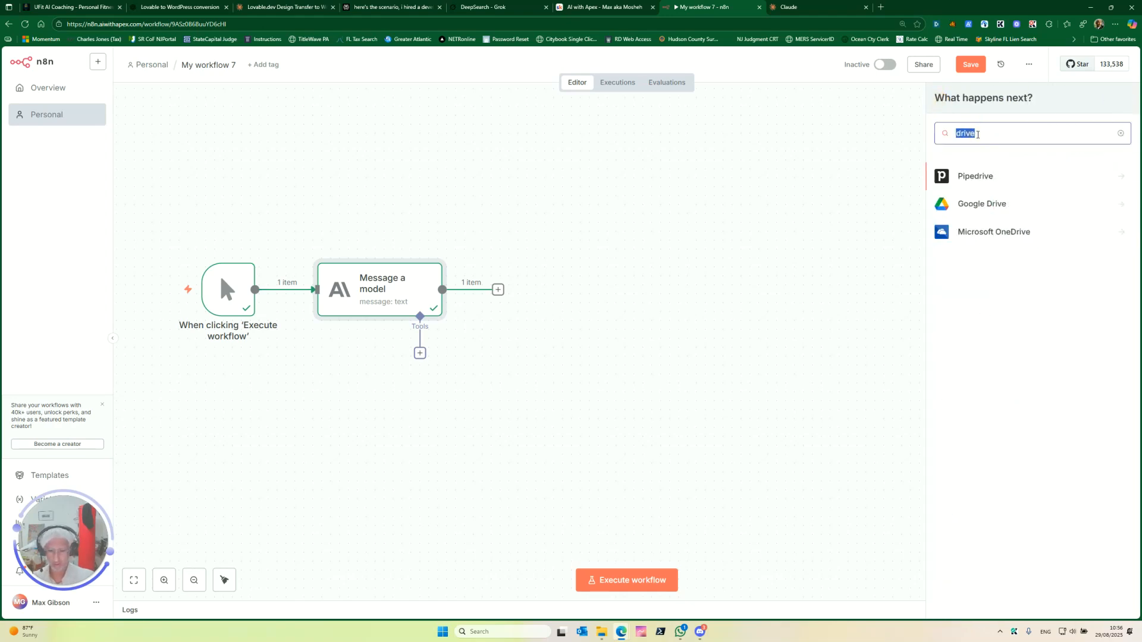
pyautogui.write('google doc')
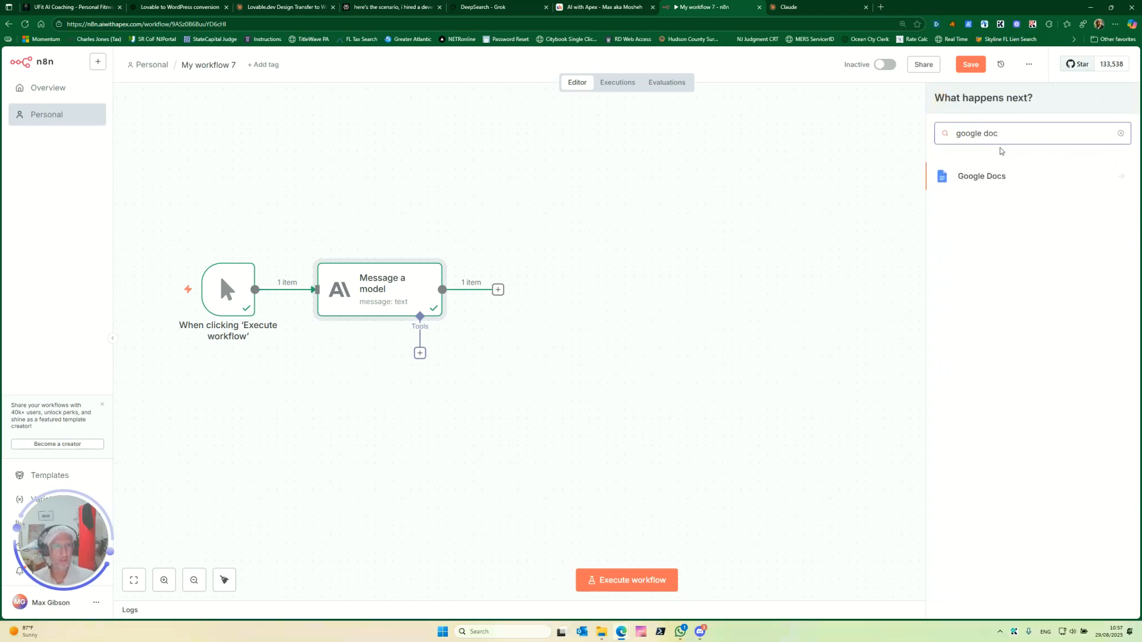
# - Create a Google Docs document titled 'Put your title here' in My Drive root and run it
pyautogui.click(981, 176)
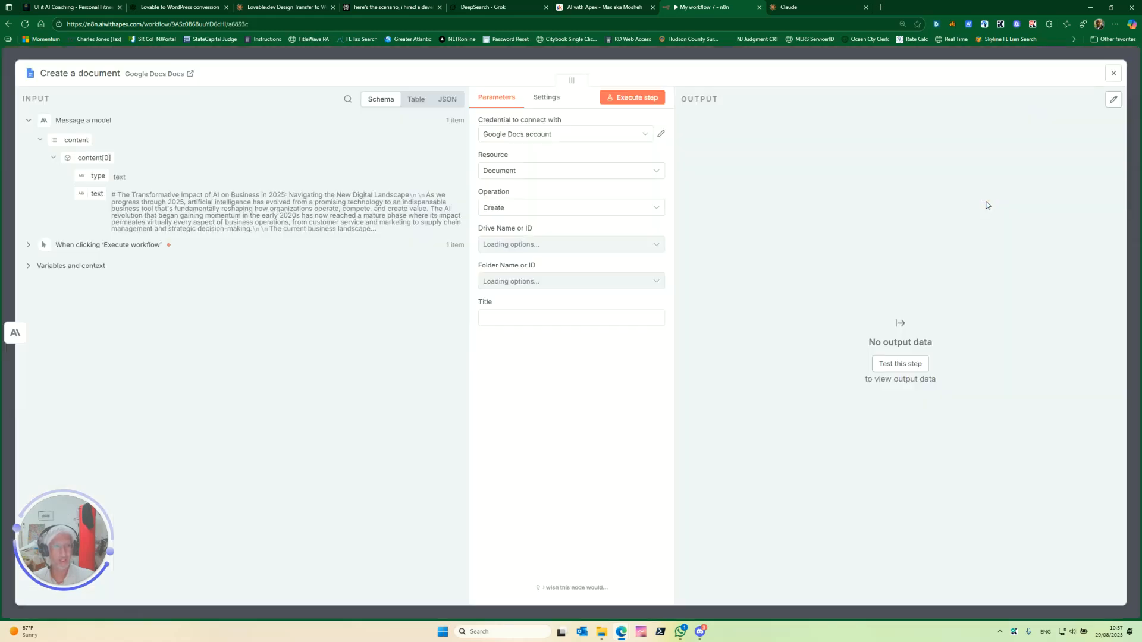
pyautogui.click(570, 244)
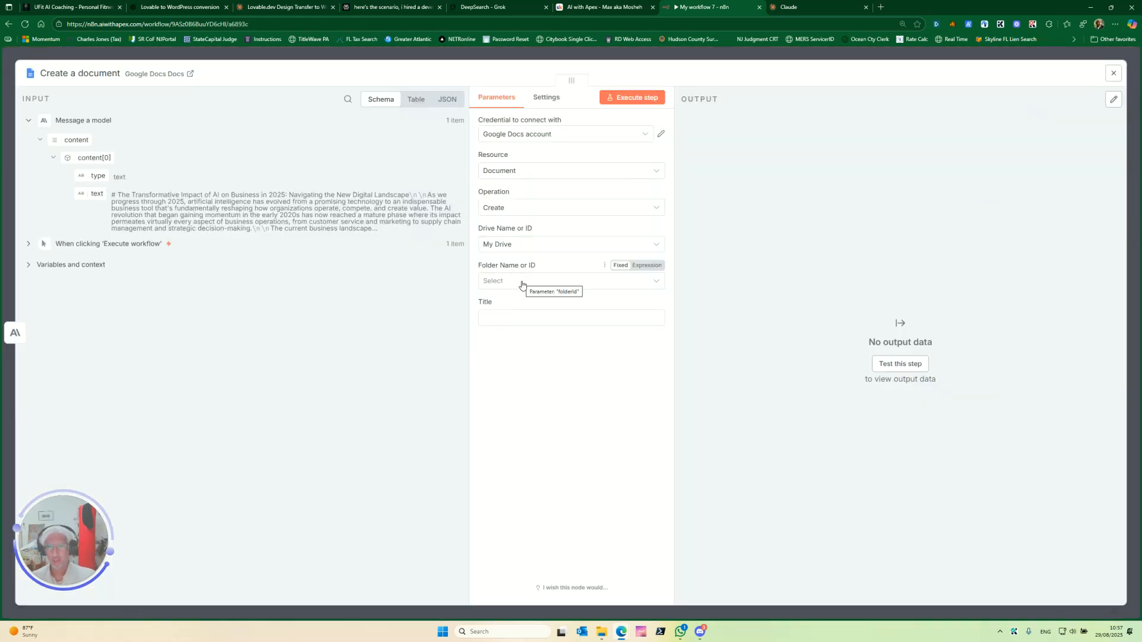
pyautogui.click(570, 280)
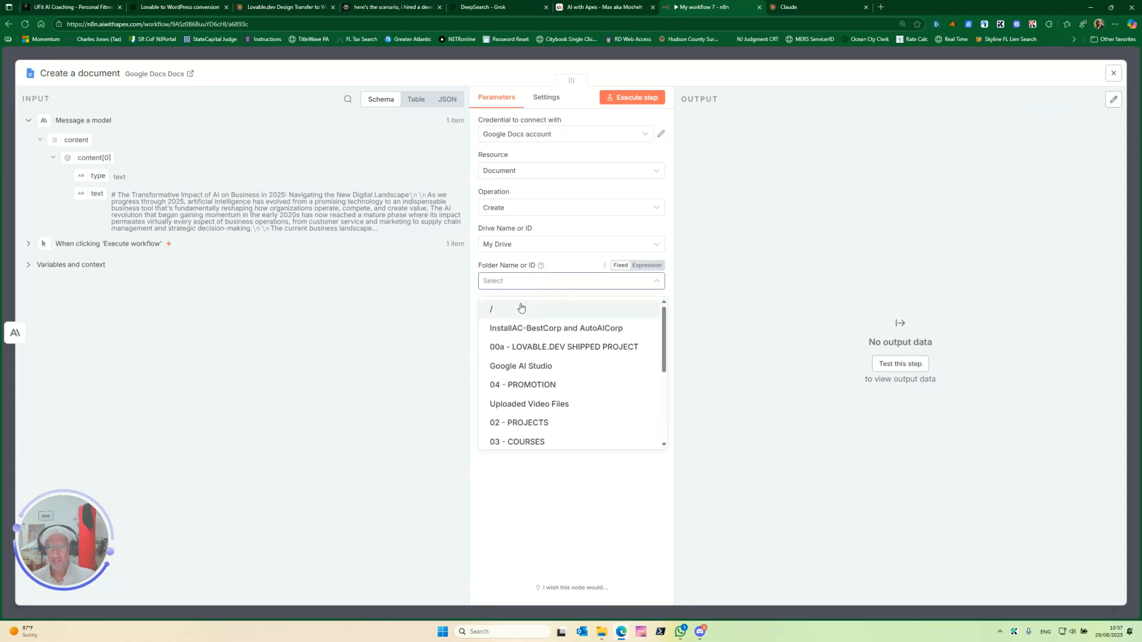
pyautogui.click(491, 308)
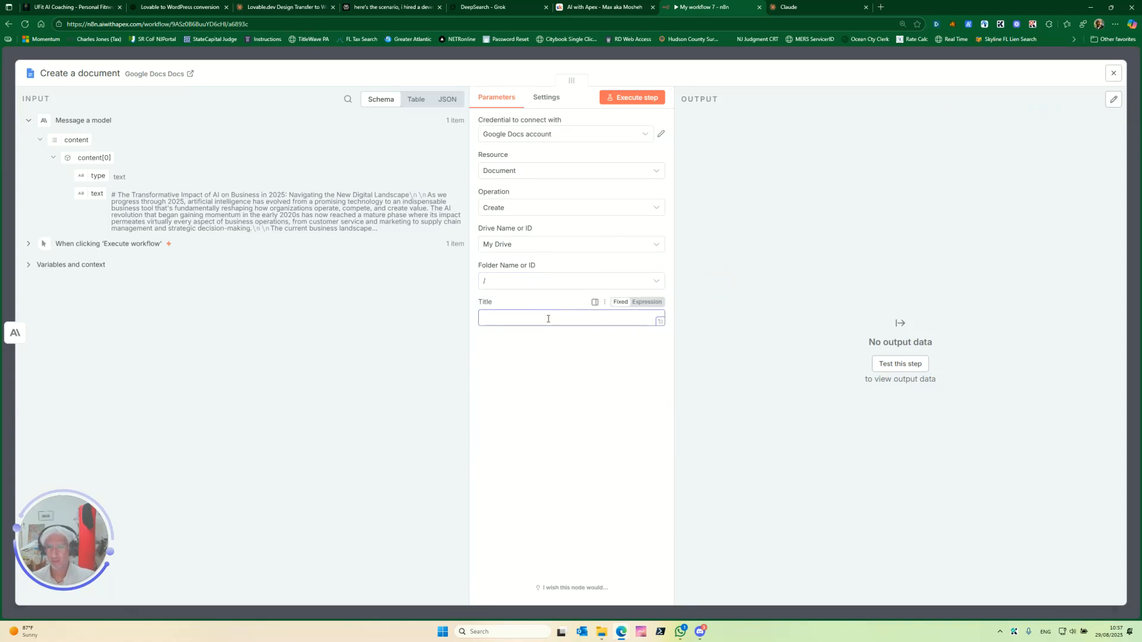
pyautogui.write('Put your title here')
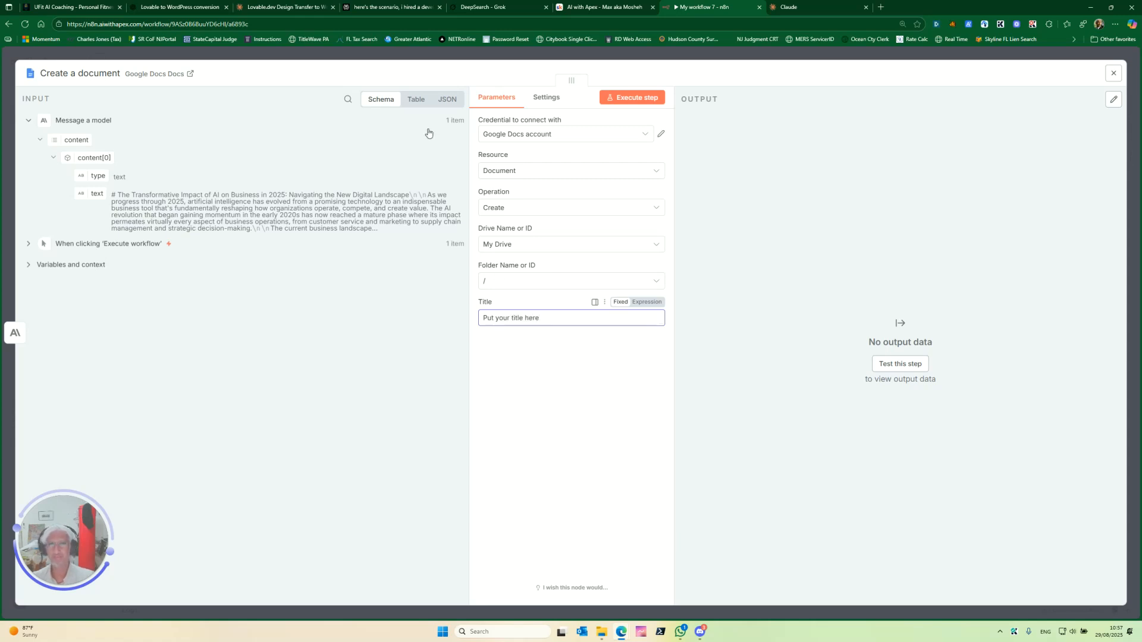
pyautogui.click(631, 97)
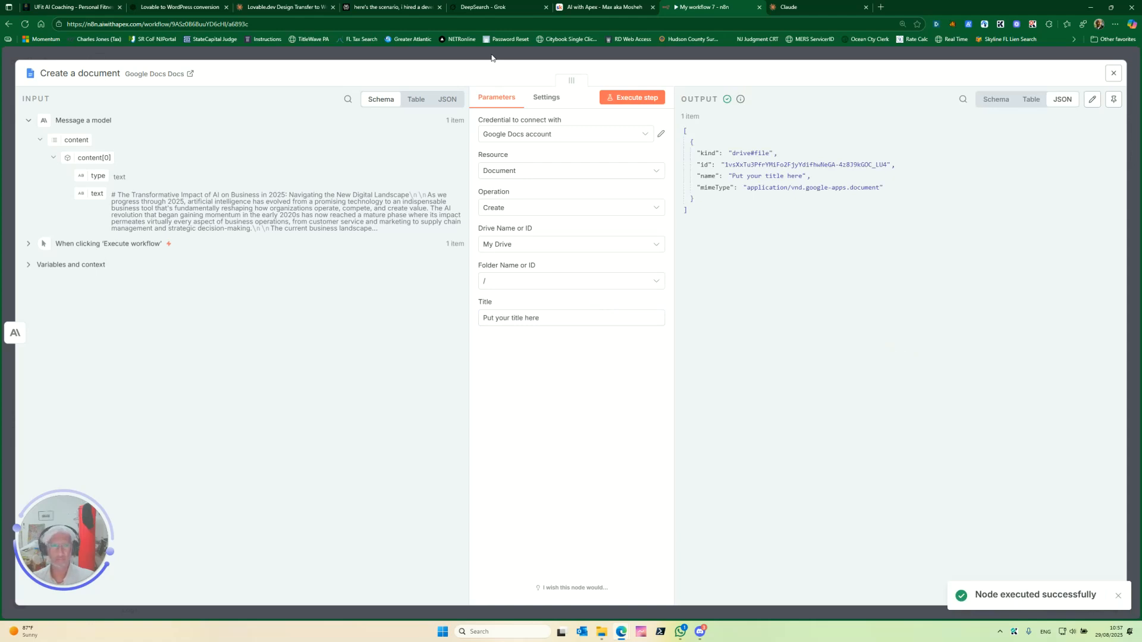
pyautogui.click(1113, 72)
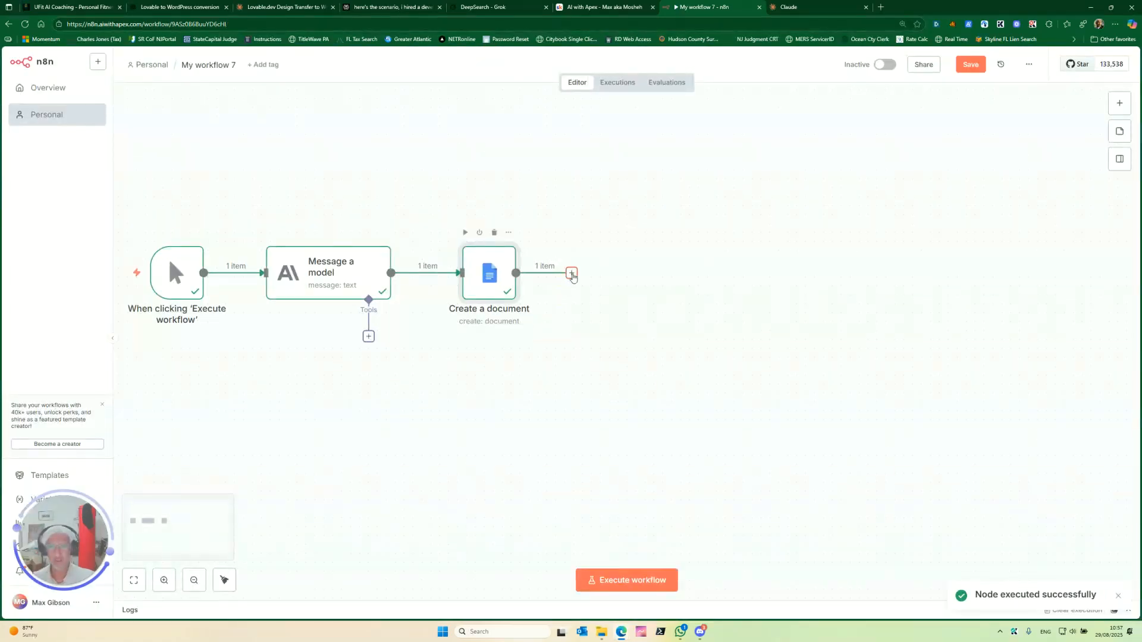
# - Add a Google Docs Update a document step after Create a document
pyautogui.click(572, 273)
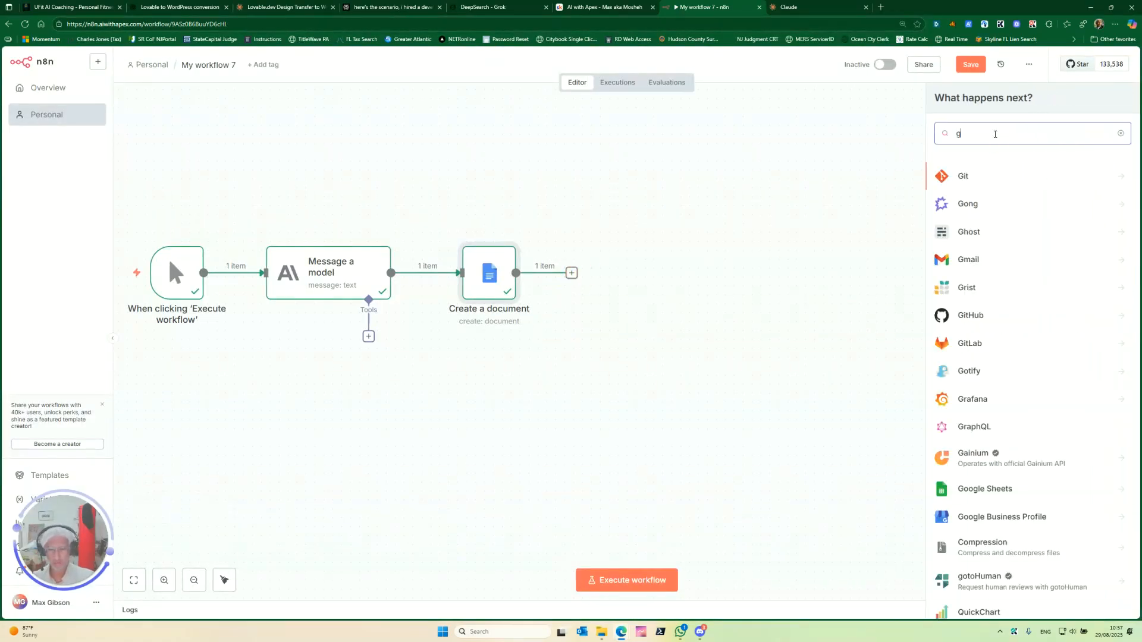
pyautogui.write('oogle doc')
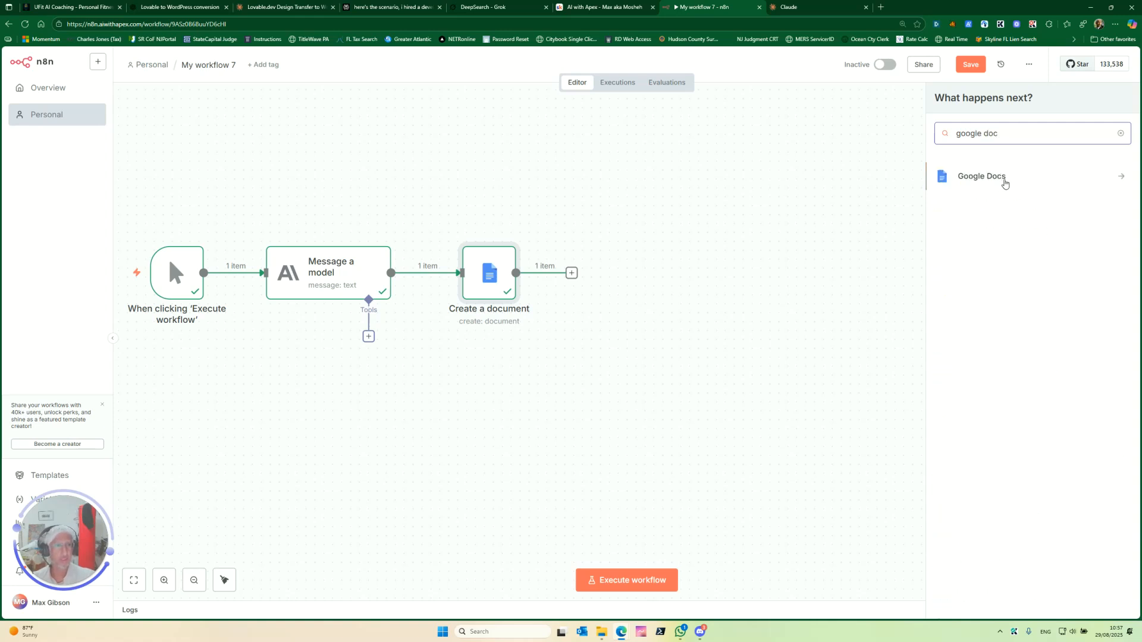
pyautogui.click(981, 176)
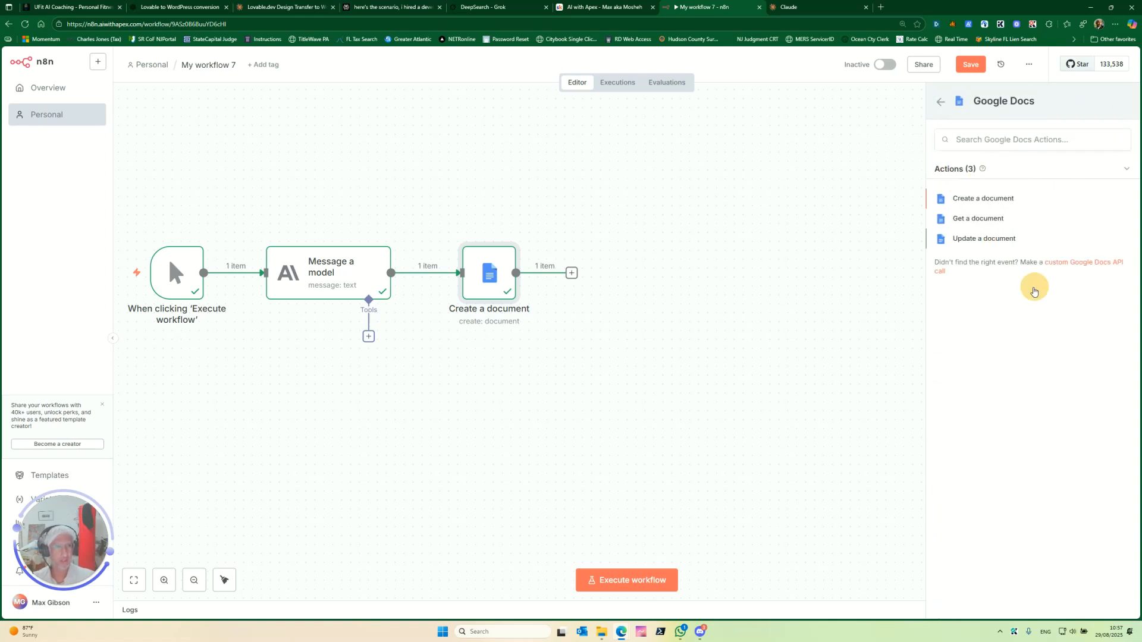
pyautogui.click(984, 238)
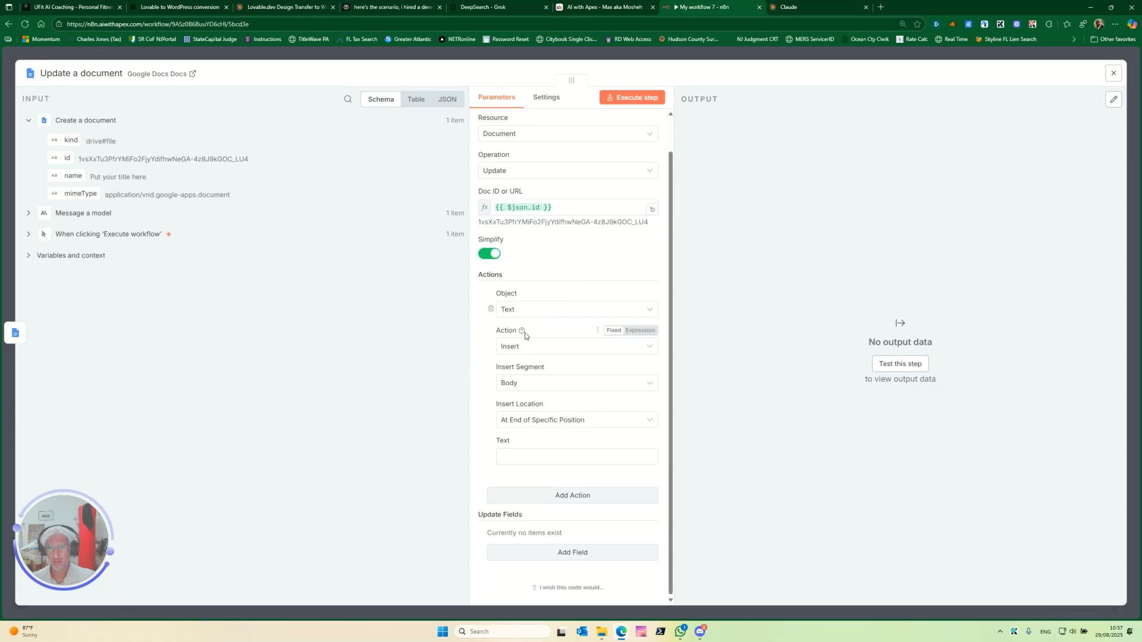
pyautogui.moveTo(559, 377)
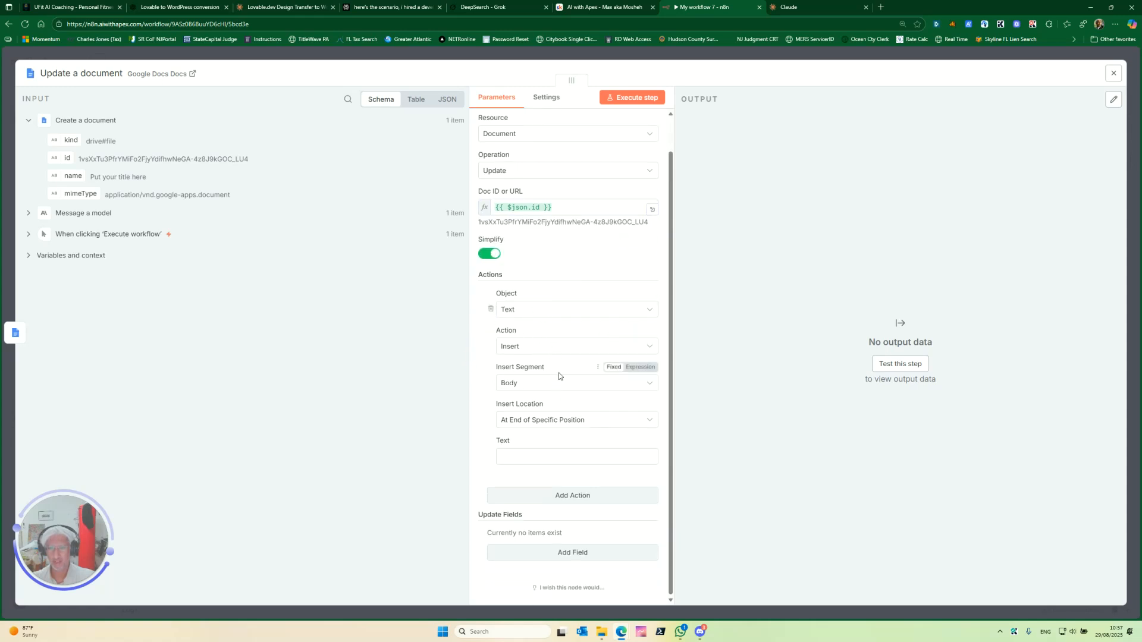
pyautogui.moveTo(586, 430)
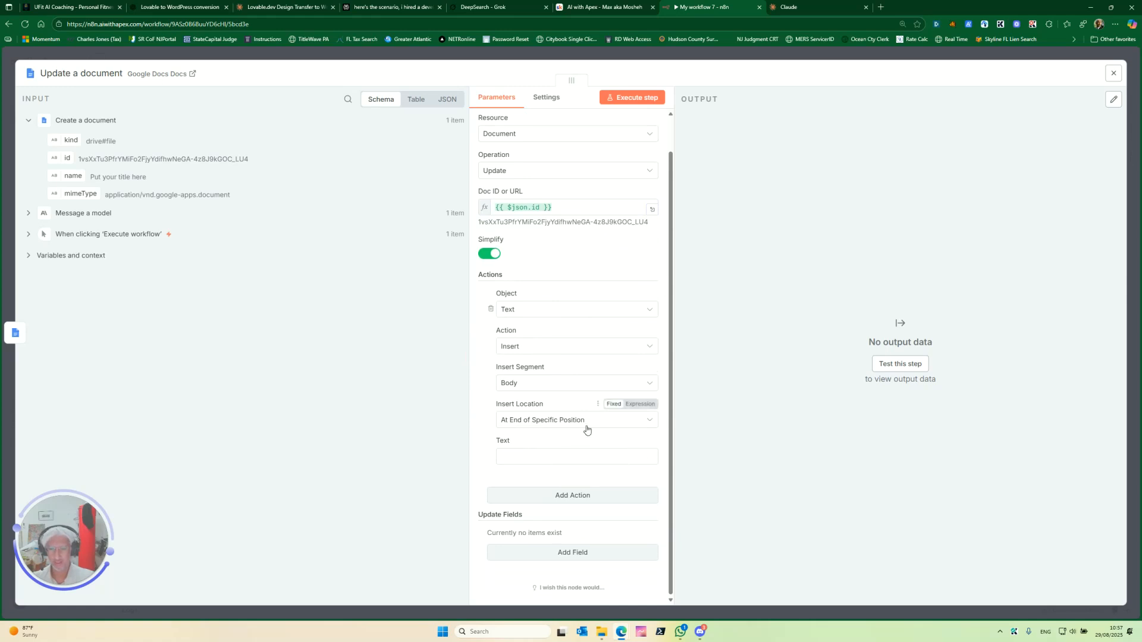
# - Insert the model's text at the end of the body and run the update step
pyautogui.click(575, 419)
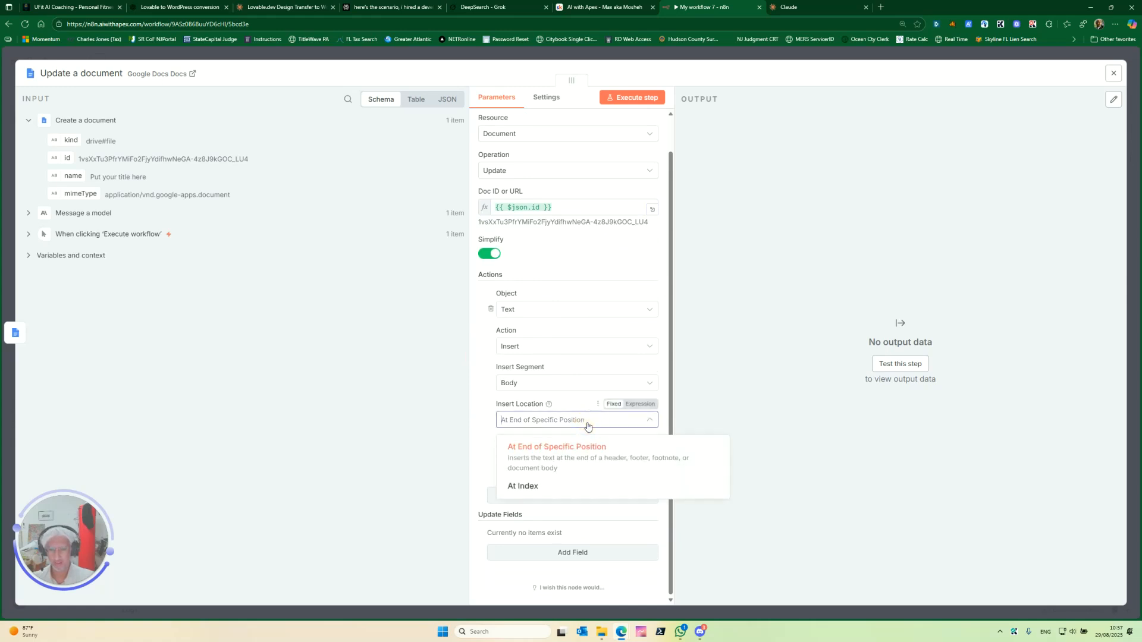
pyautogui.click(557, 446)
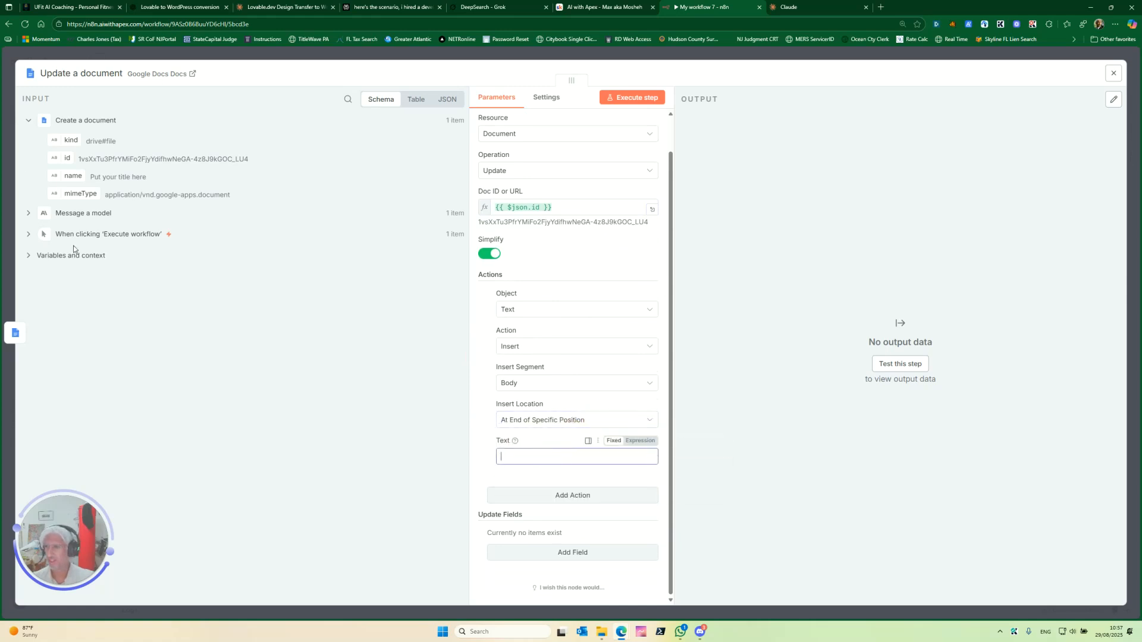
pyautogui.click(27, 213)
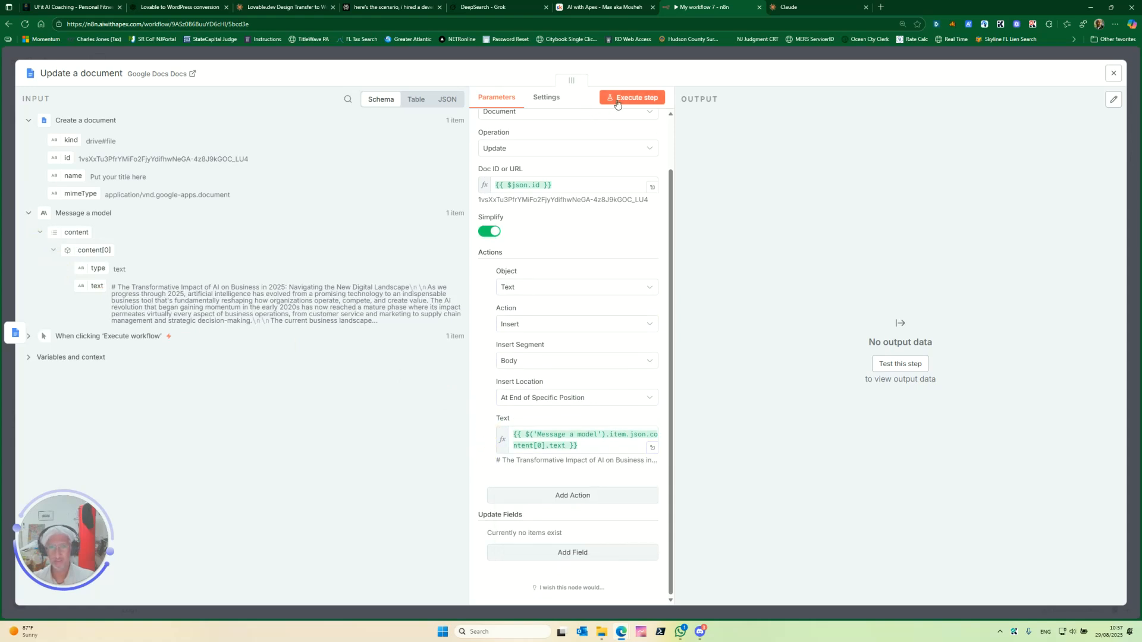
pyautogui.click(632, 96)
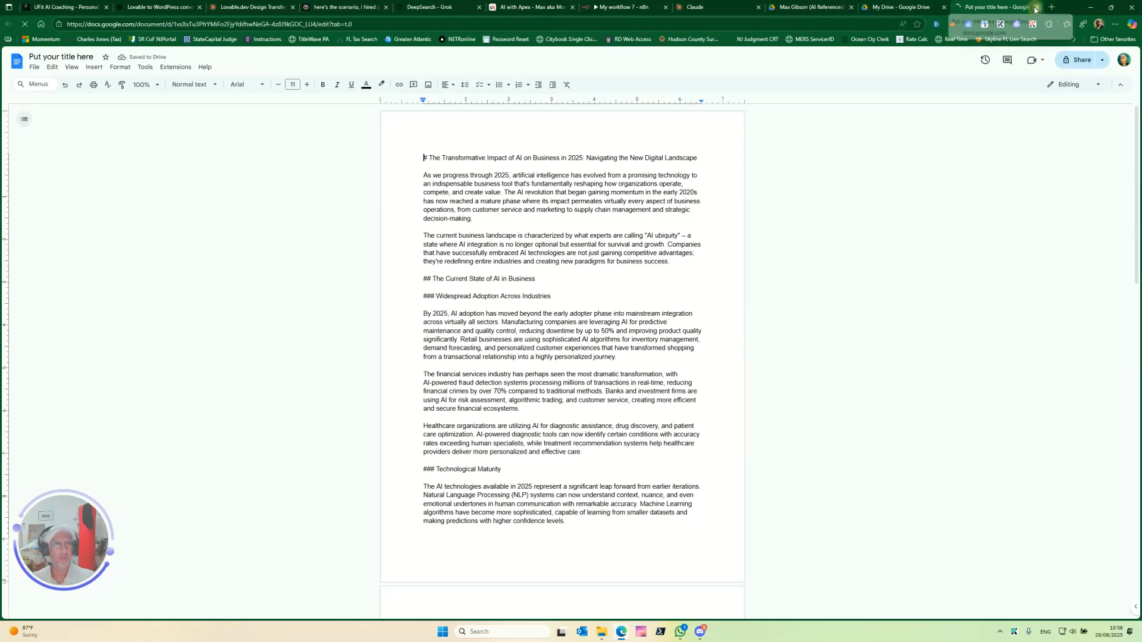
# - View the new document in My Drive, then switch to the Claude conversation
pyautogui.click(894, 7)
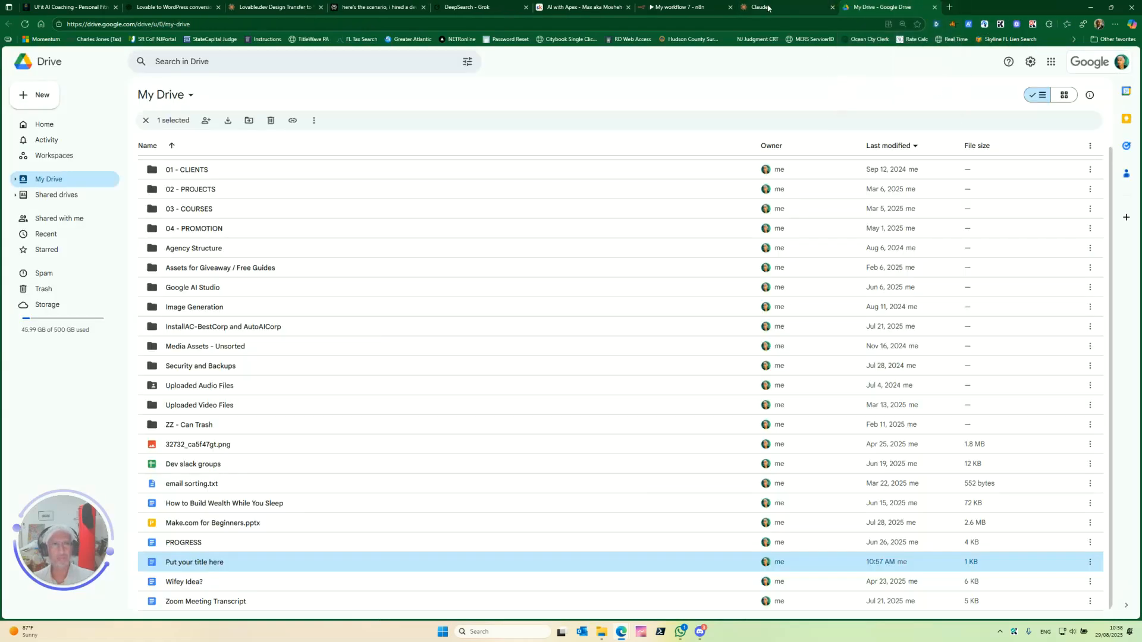
pyautogui.click(783, 7)
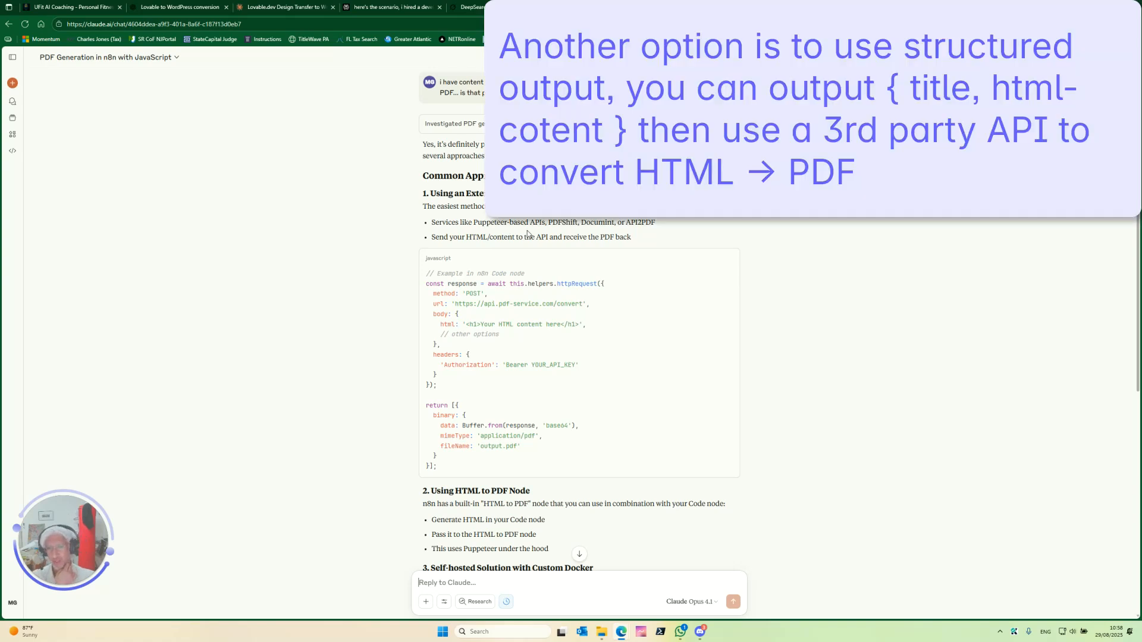
pyautogui.scroll(-3)
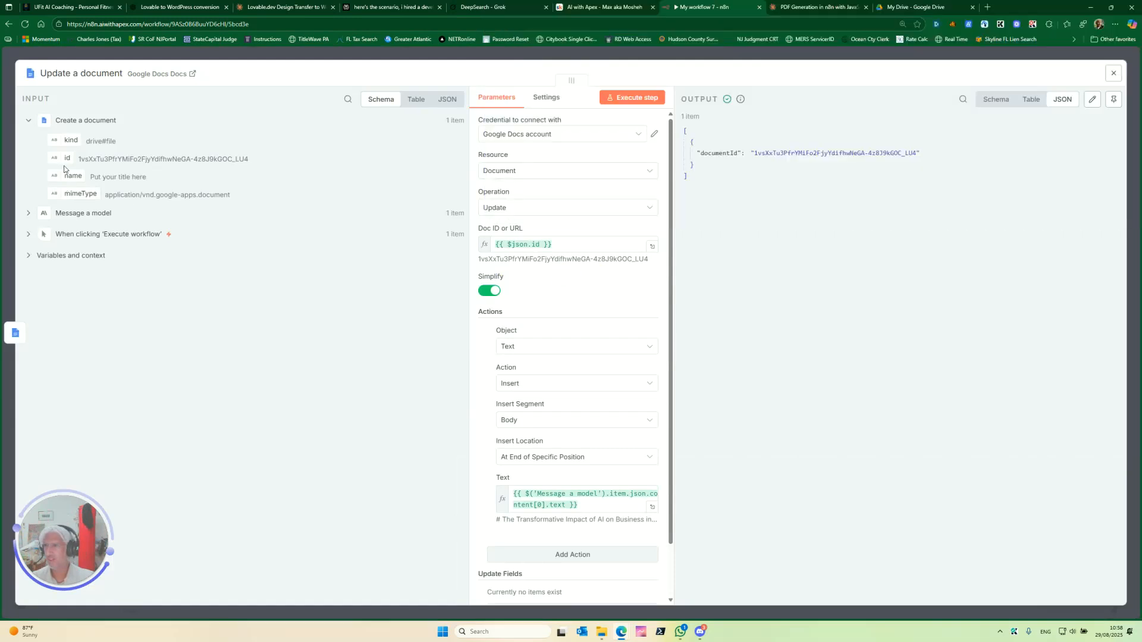
# - Close the update step and choose Google Drive as the next node after it
pyautogui.click(1112, 72)
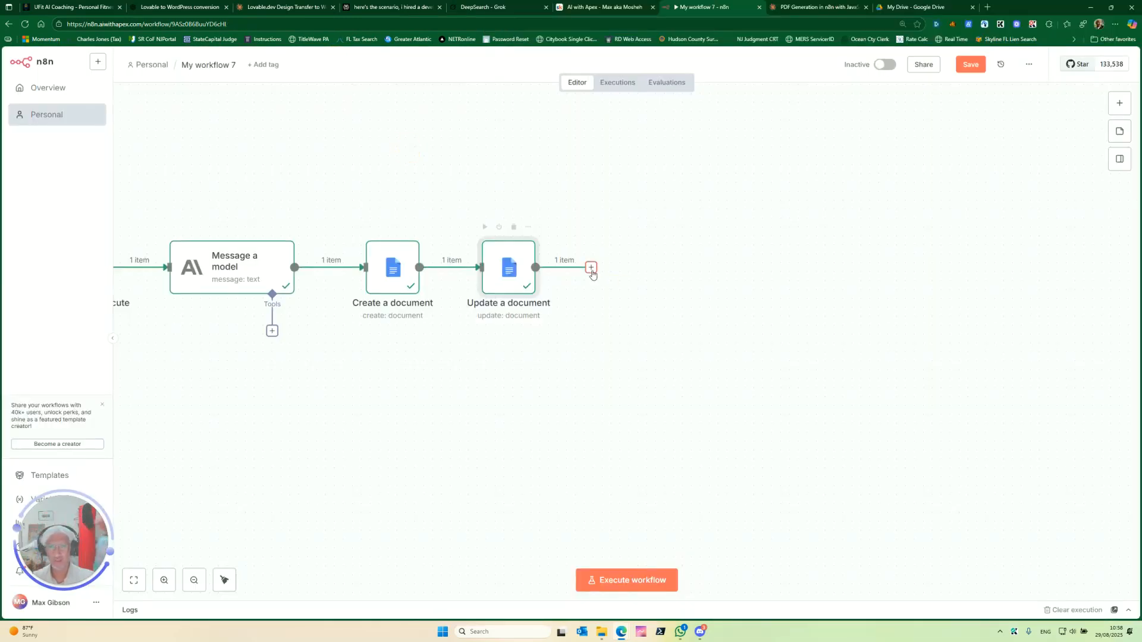
pyautogui.click(591, 267)
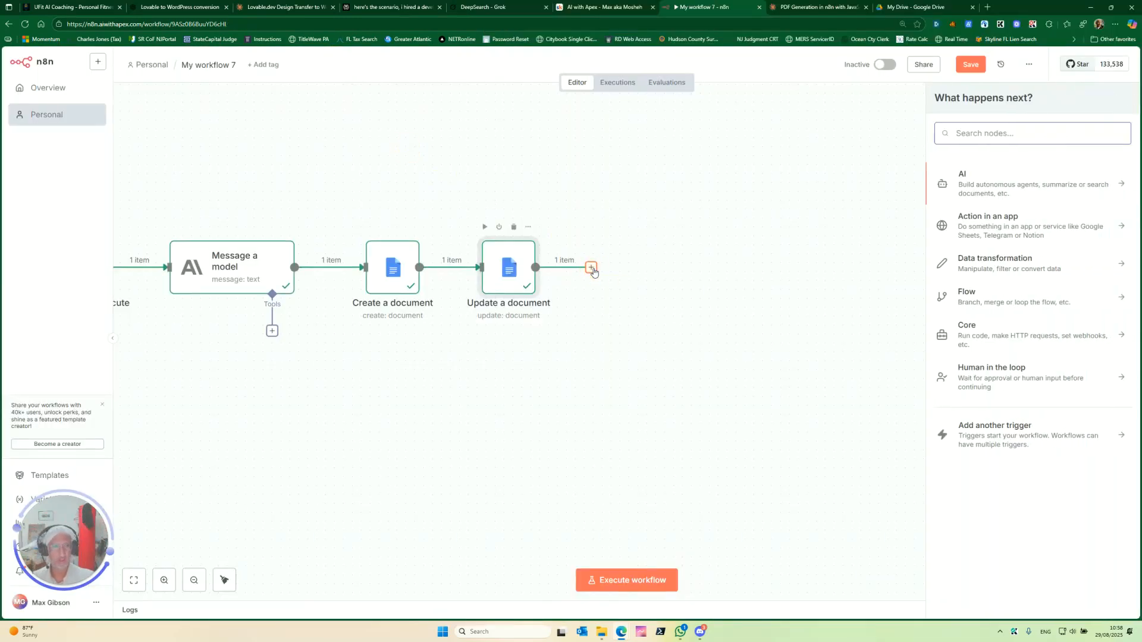
pyautogui.write('drive')
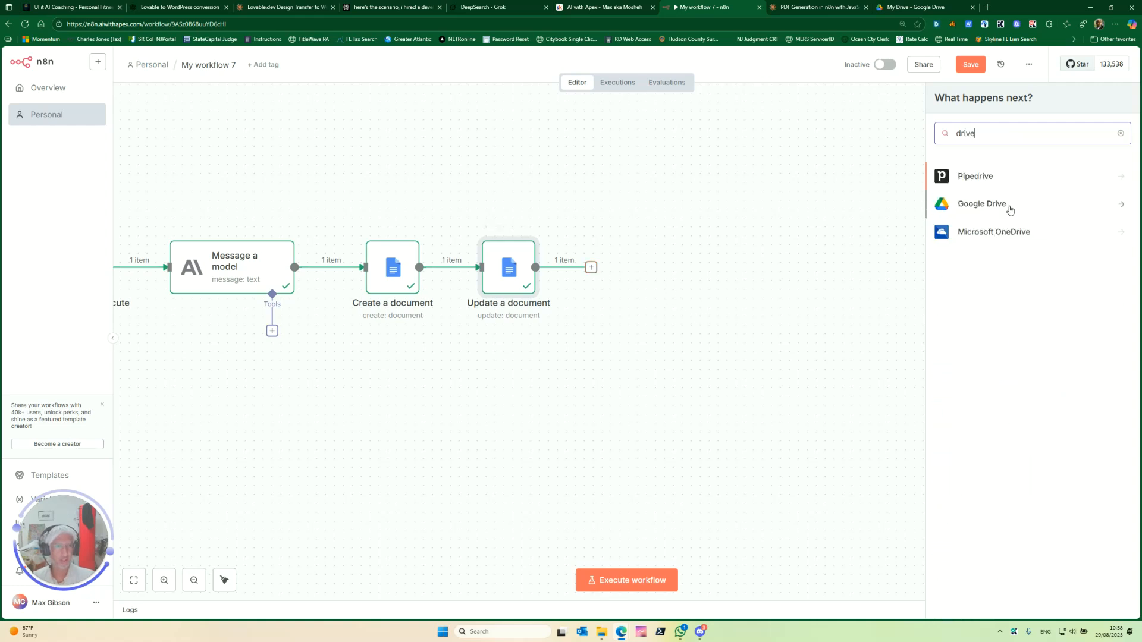
pyautogui.click(981, 203)
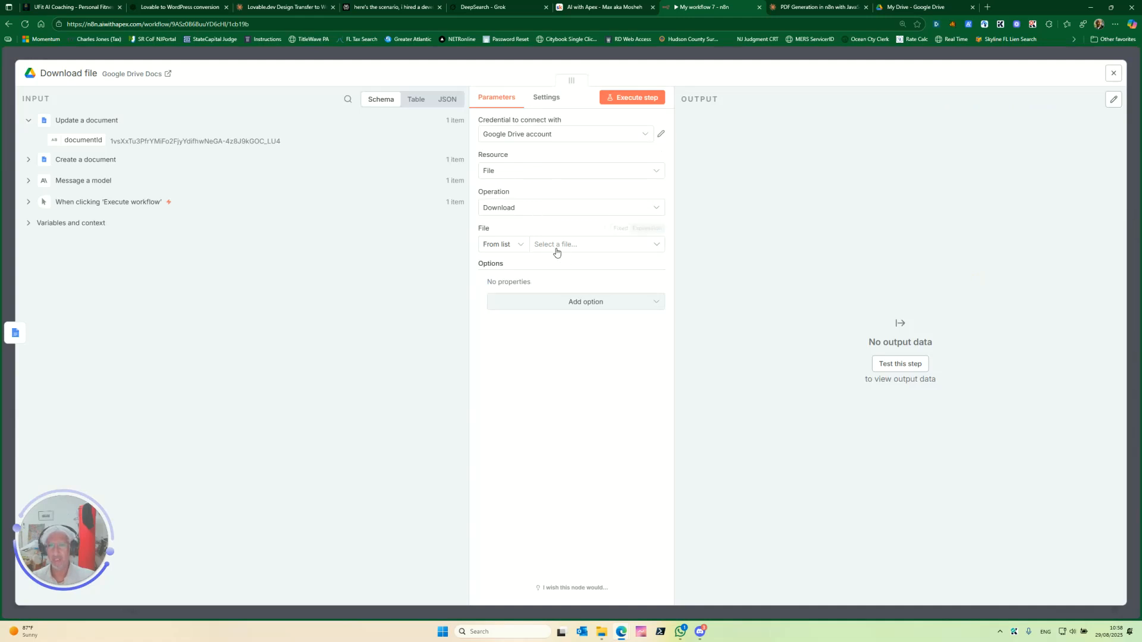
# - Set File to By ID using the expression {{ $json.documentId }}
pyautogui.click(502, 244)
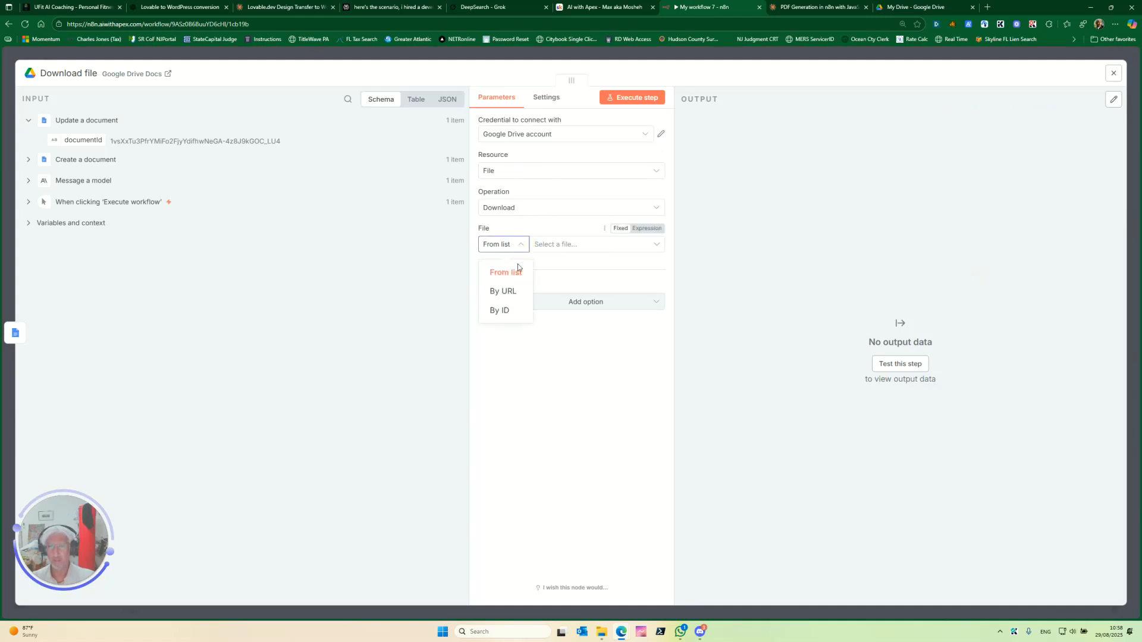
pyautogui.click(499, 309)
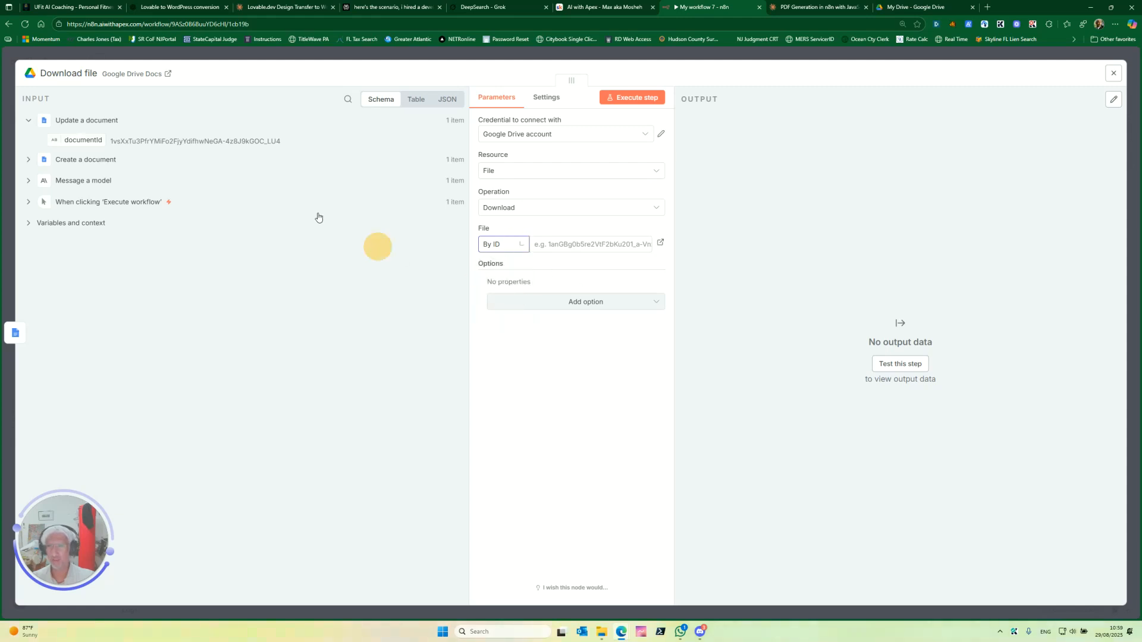
pyautogui.click(592, 244)
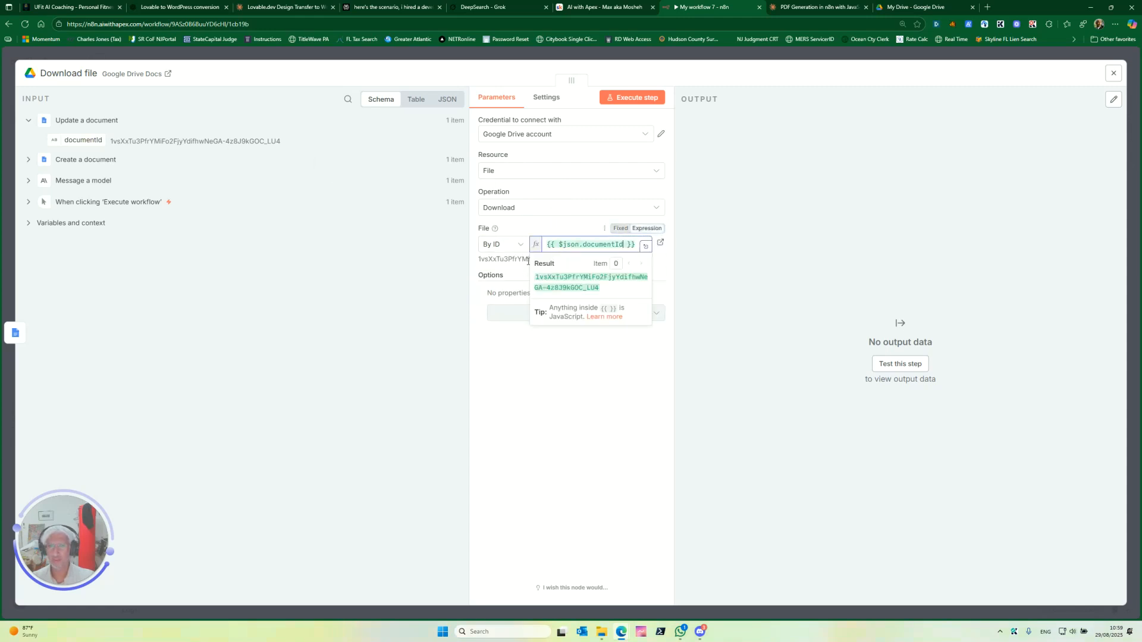
# - Add the Google File Conversion option with formats, then remove it again
pyautogui.click(574, 313)
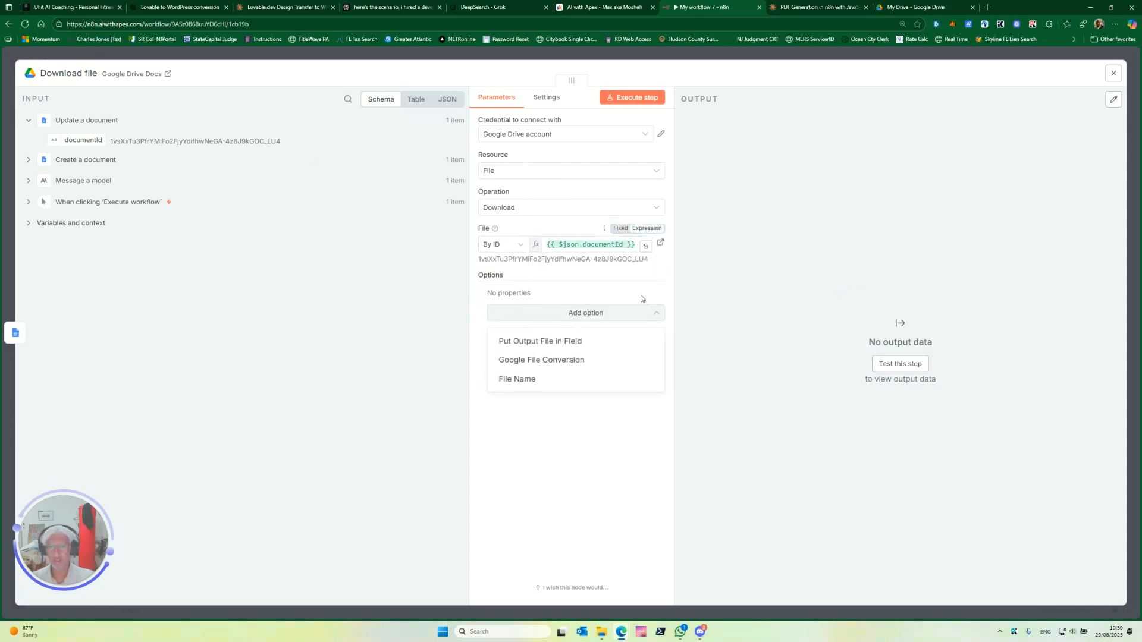
pyautogui.click(541, 359)
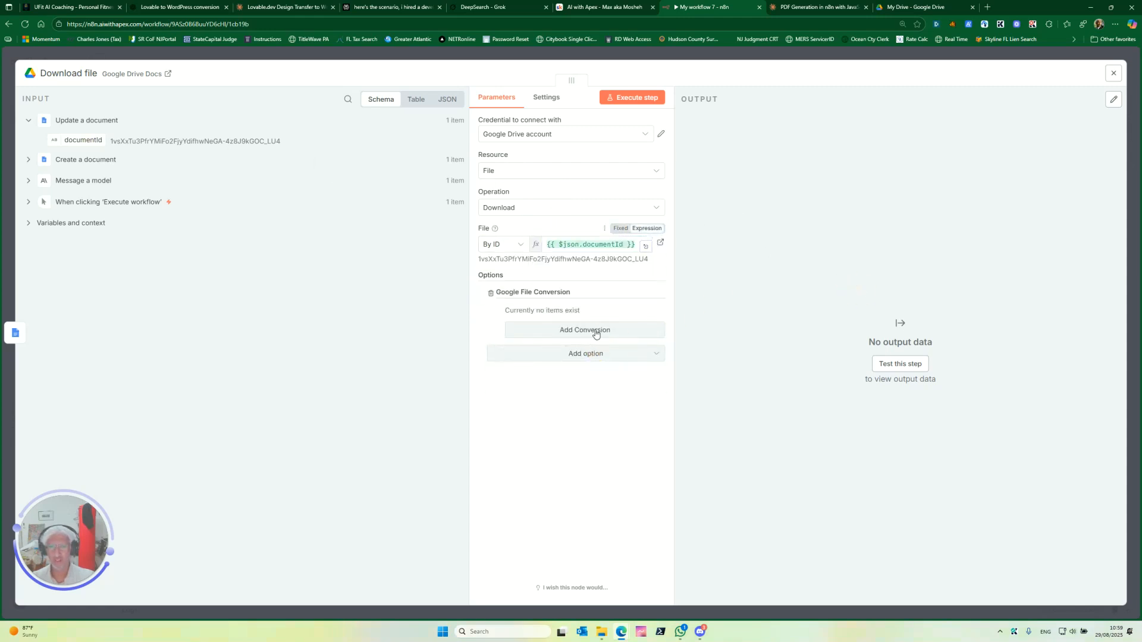
pyautogui.click(584, 330)
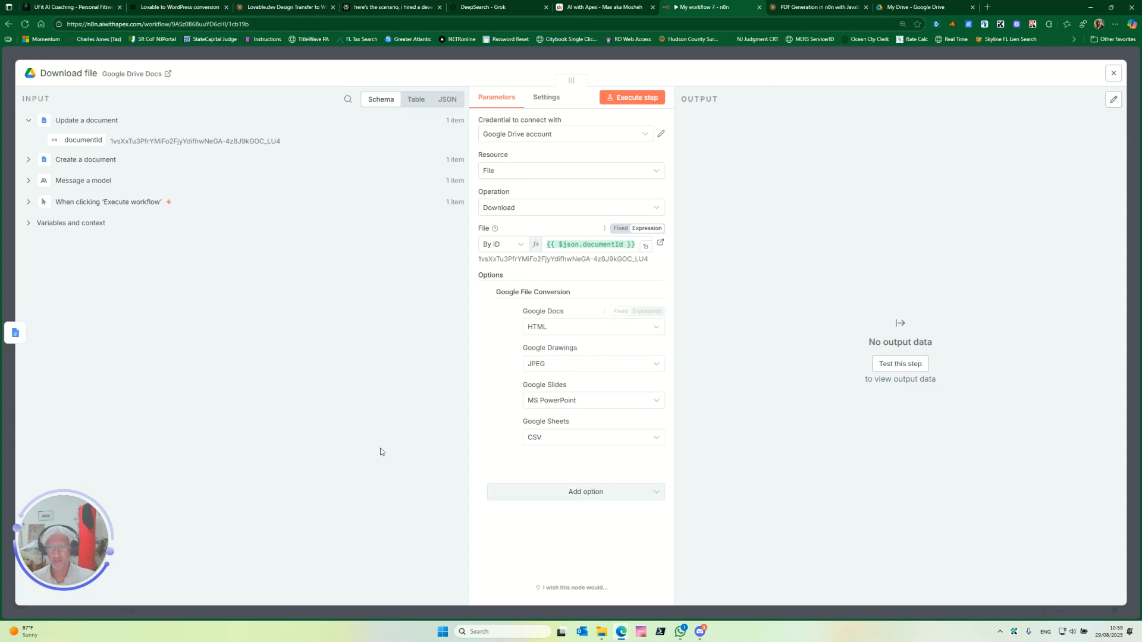
pyautogui.moveTo(585, 328)
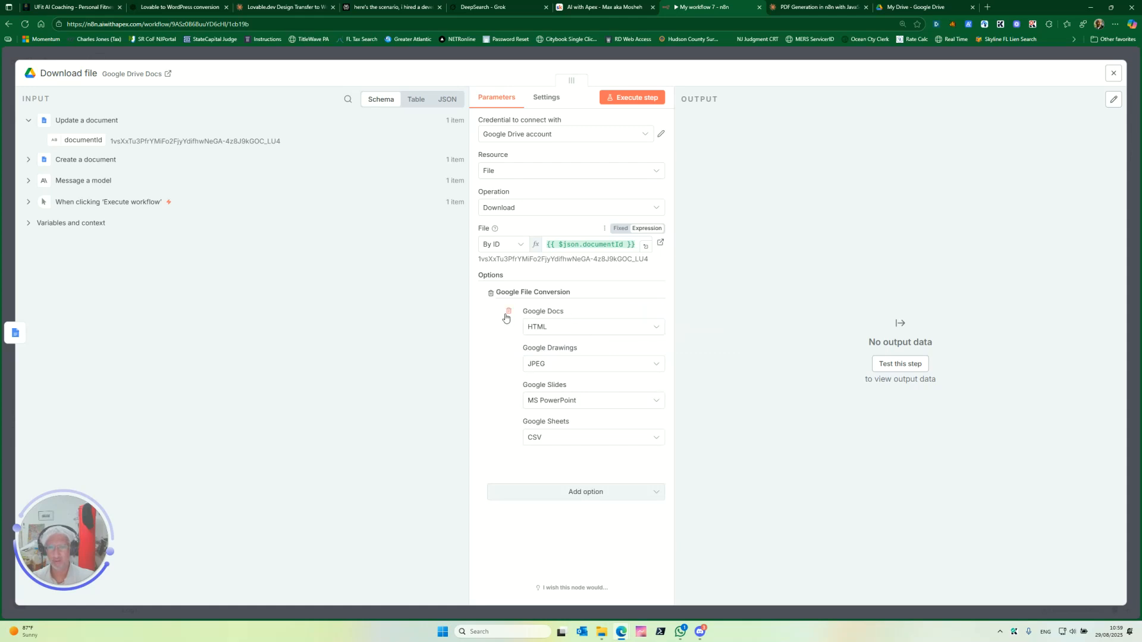
pyautogui.click(490, 293)
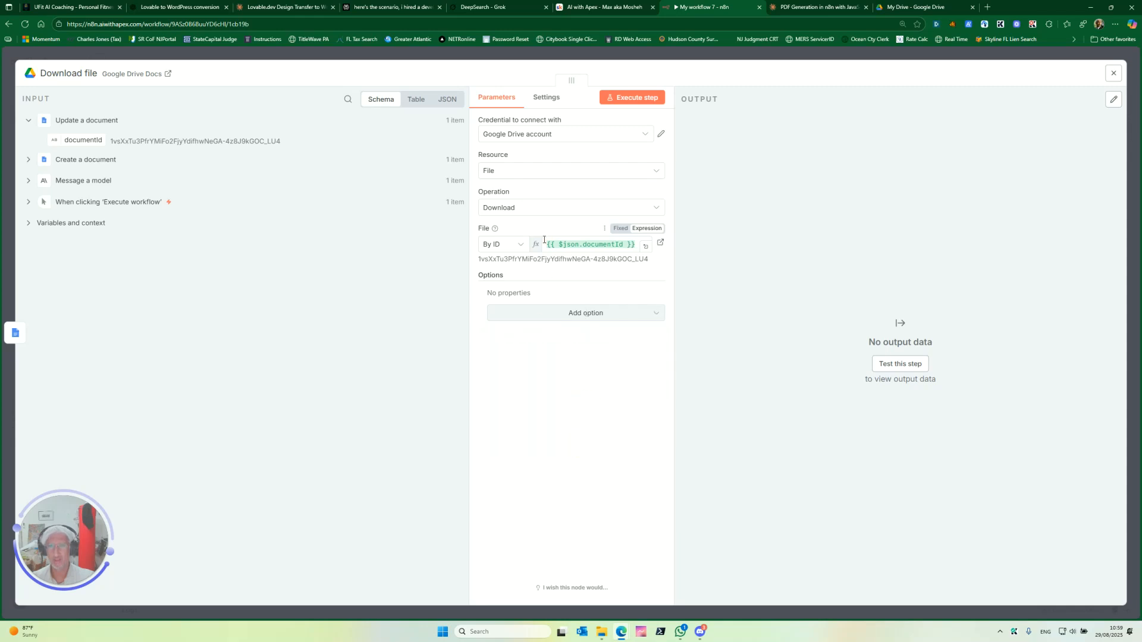
pyautogui.moveTo(554, 204)
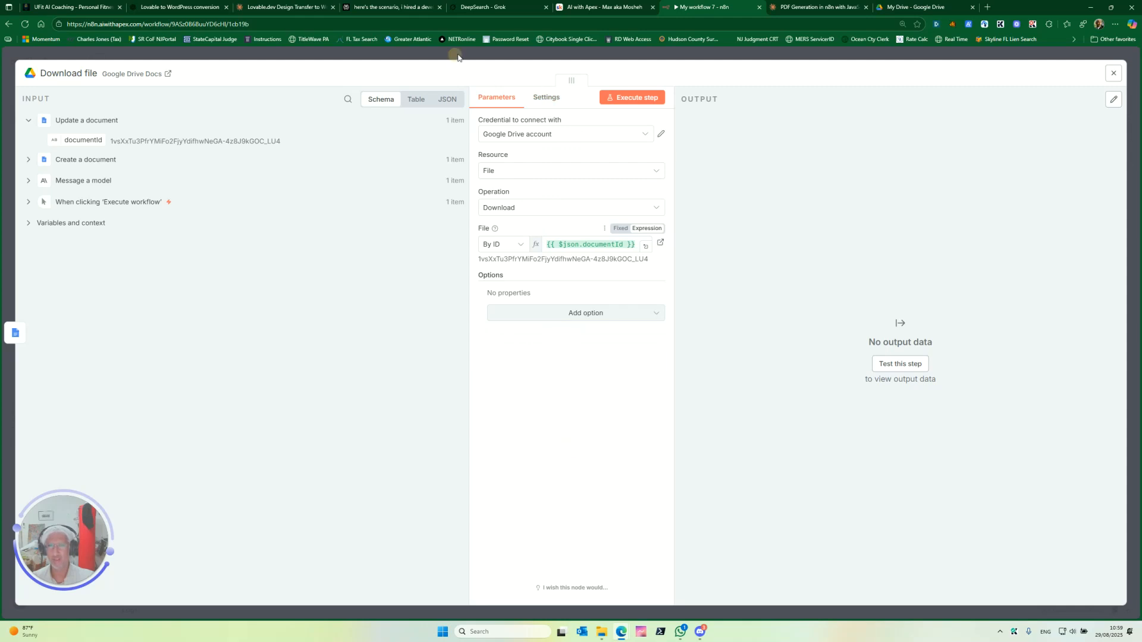
# - From the canvas, search 'google drive' and list the Google Drive file actions
pyautogui.click(1113, 73)
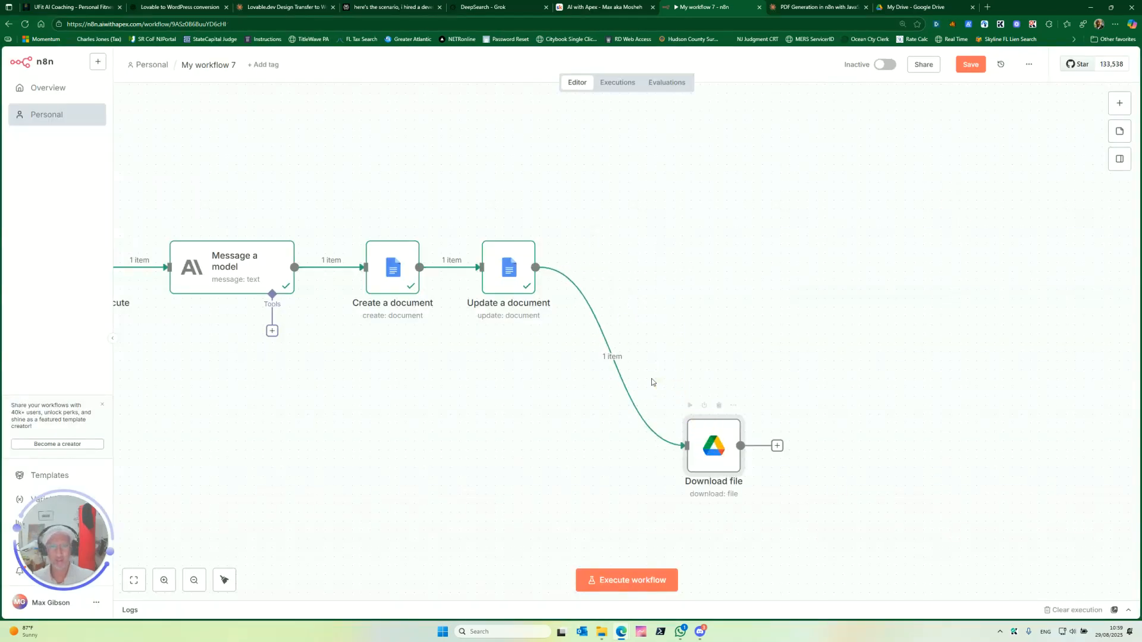
pyautogui.click(777, 445)
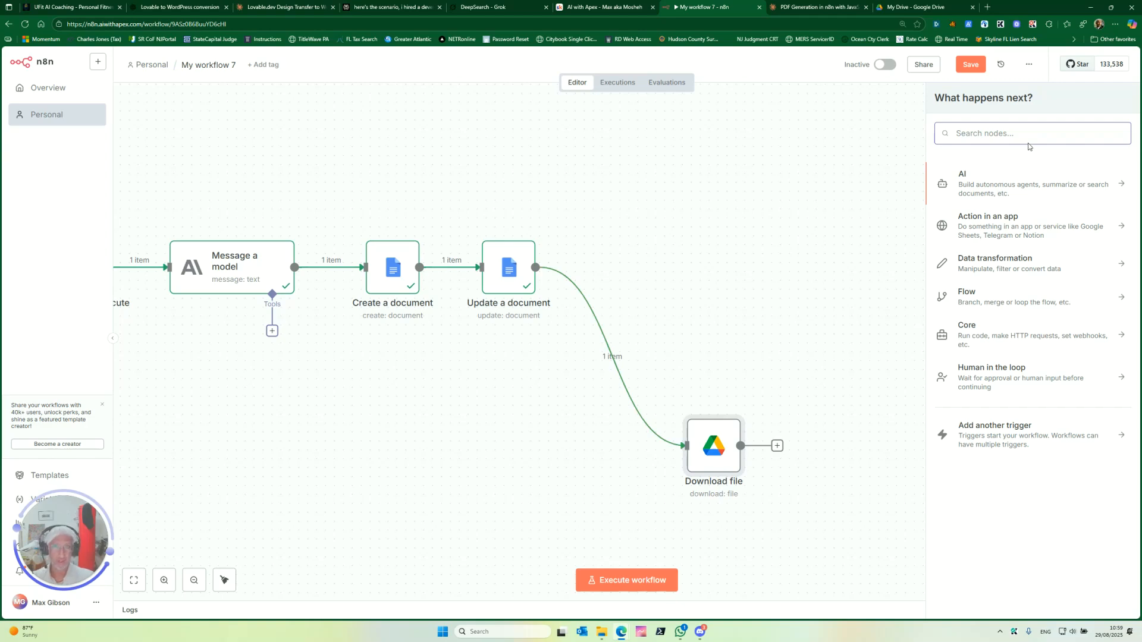
pyautogui.write('google drive')
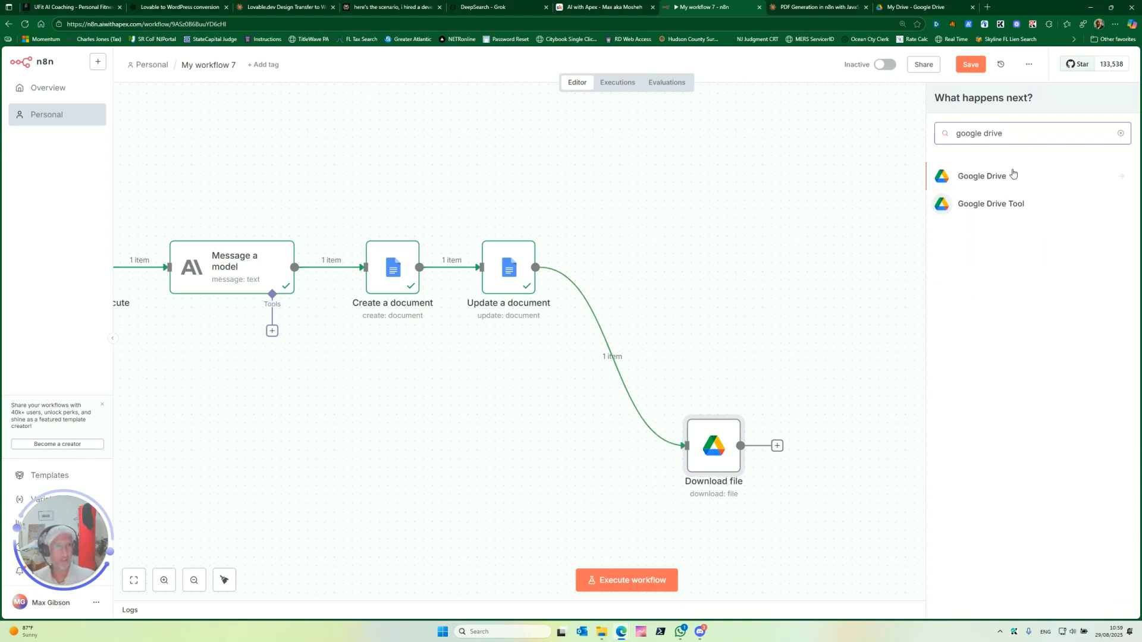
pyautogui.click(979, 176)
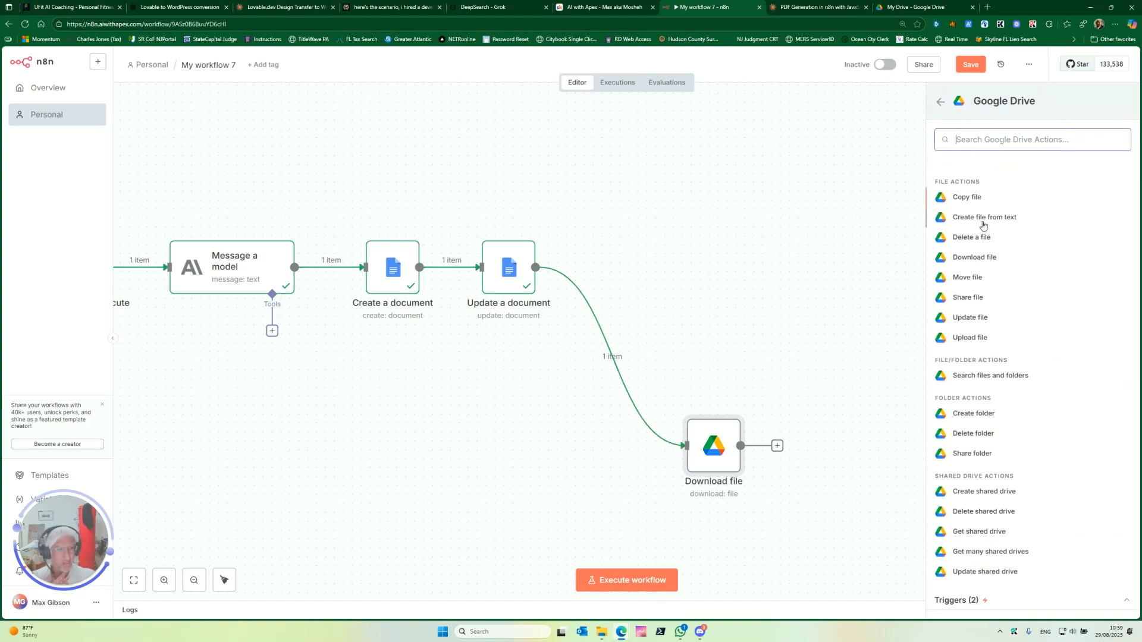
pyautogui.moveTo(985, 241)
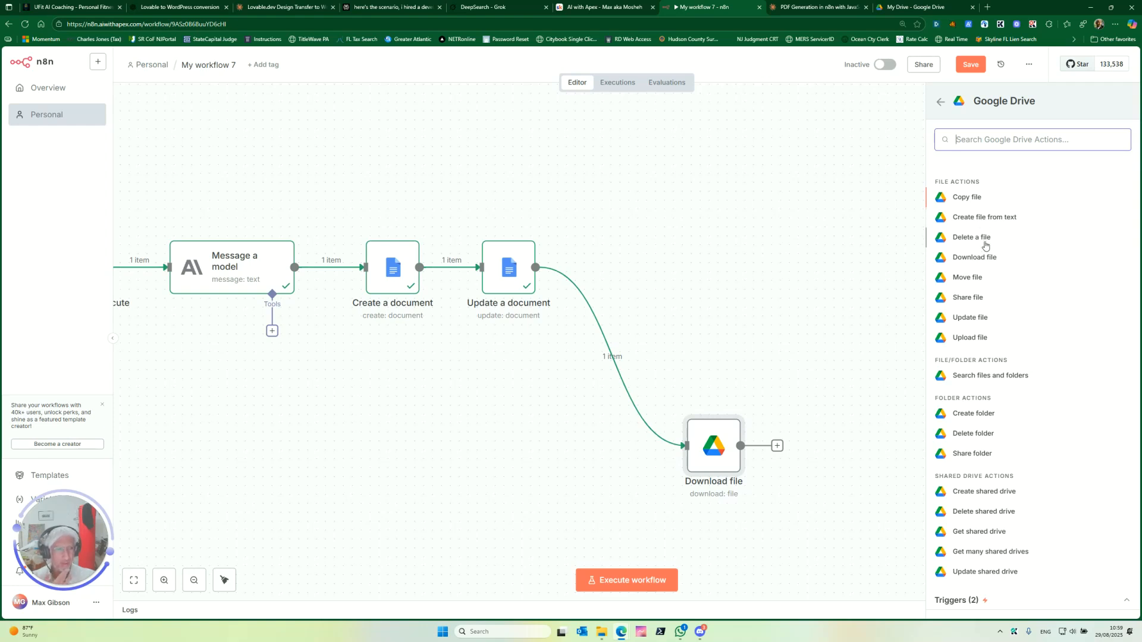
pyautogui.moveTo(978, 262)
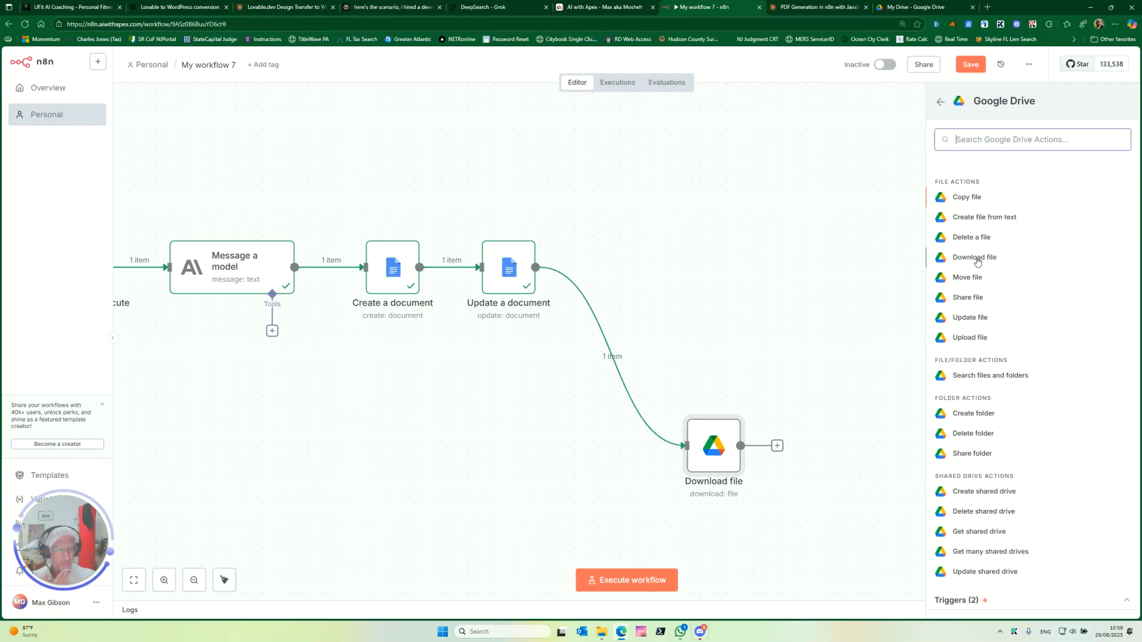
pyautogui.moveTo(994, 300)
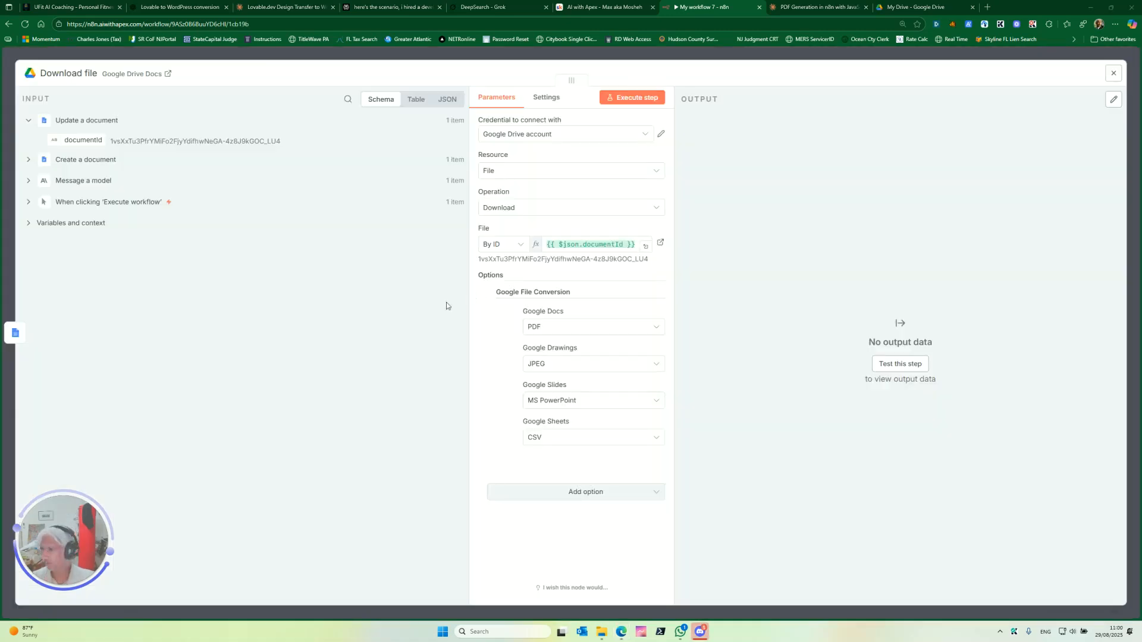
# - Run the Download file step with PDF conversion and download the 57 kB PDF
pyautogui.click(1114, 73)
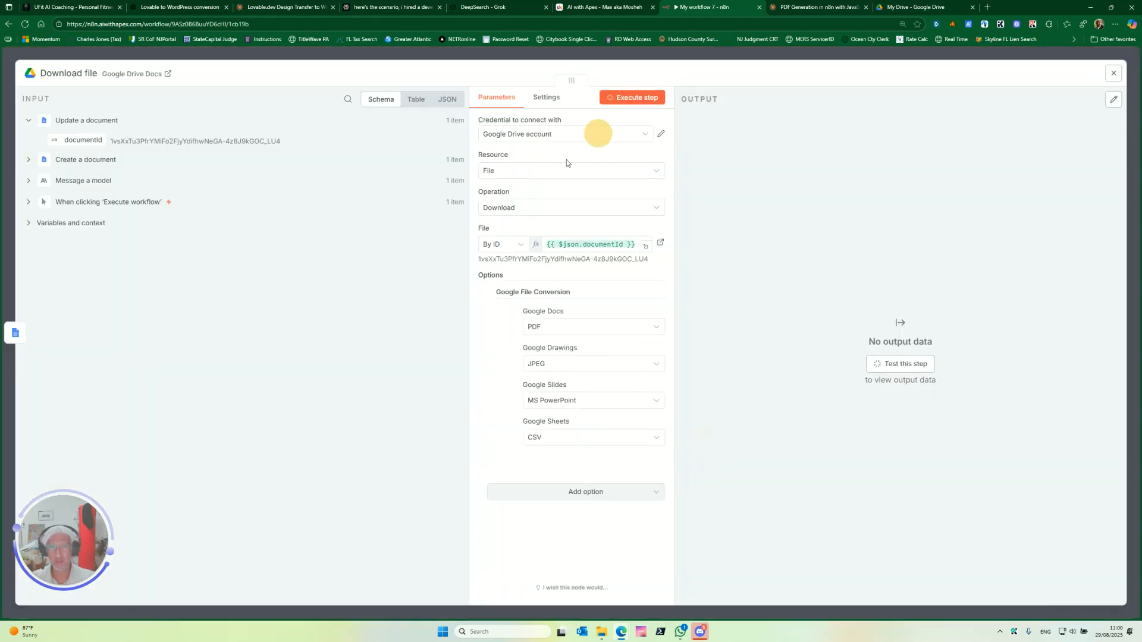
pyautogui.click(635, 96)
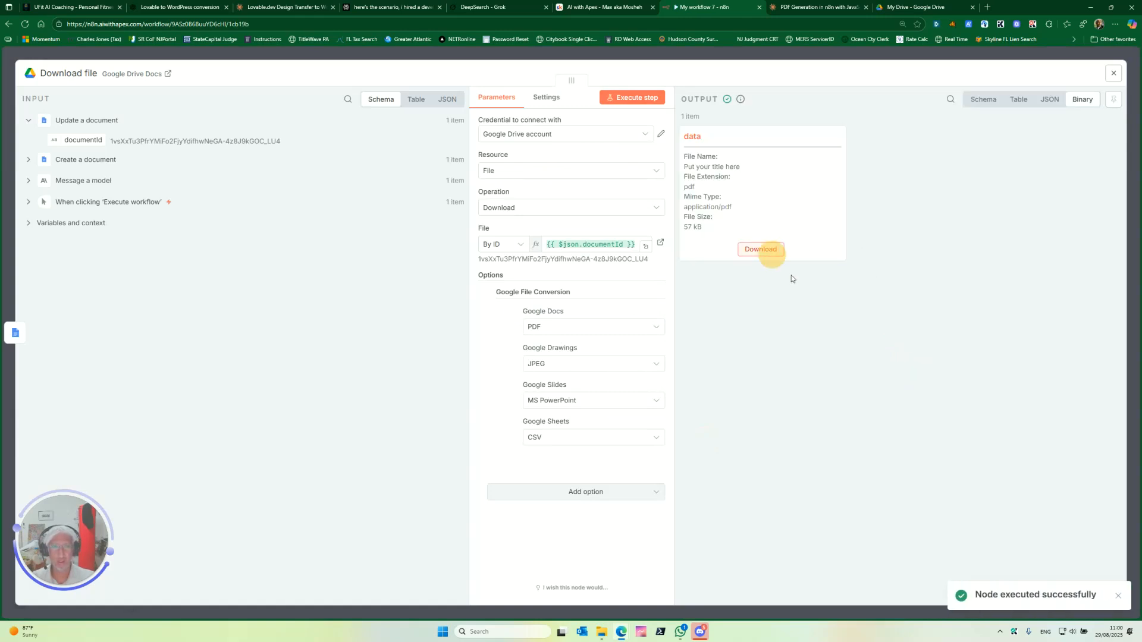
pyautogui.click(760, 249)
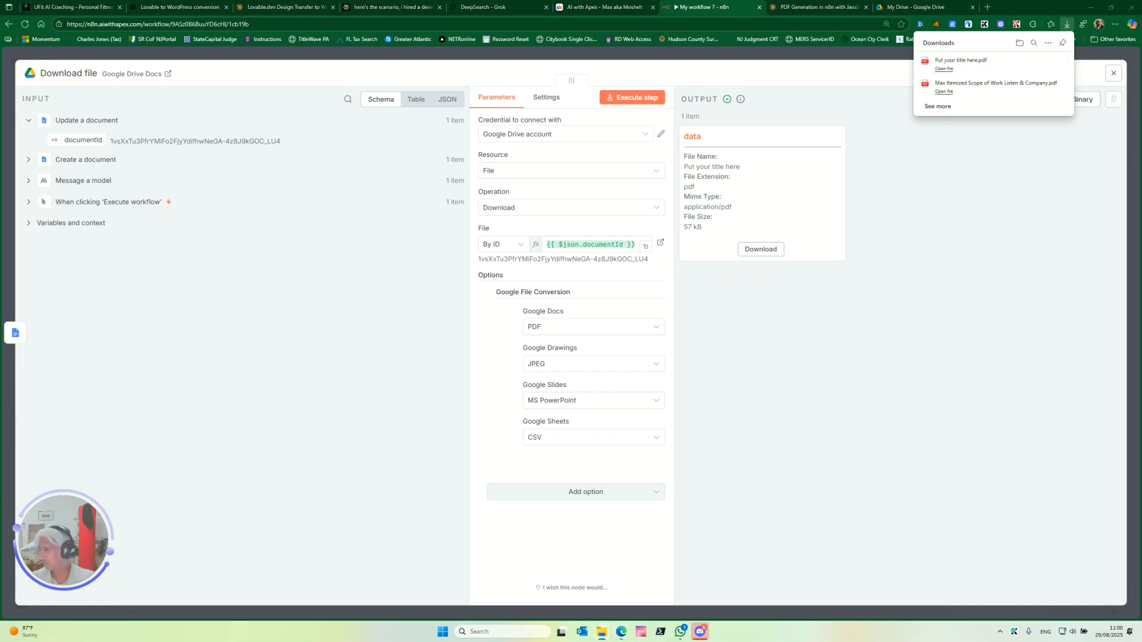
# - Review the article in the downloaded PDF, then switch to the Claude PDF chat
pyautogui.click(943, 69)
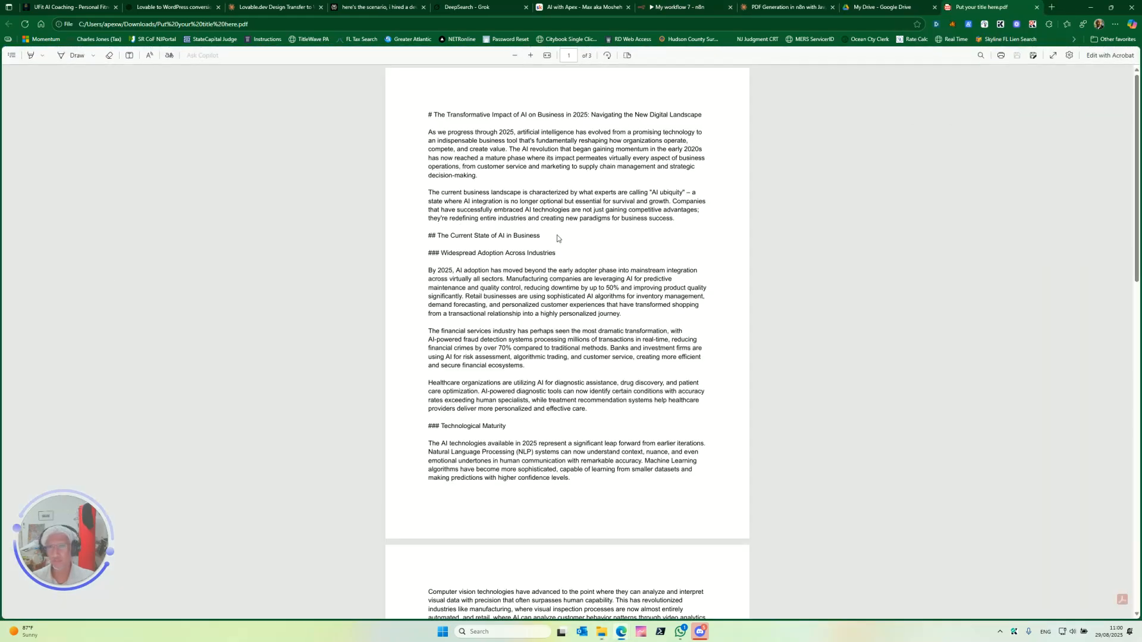
pyautogui.scroll(-3)
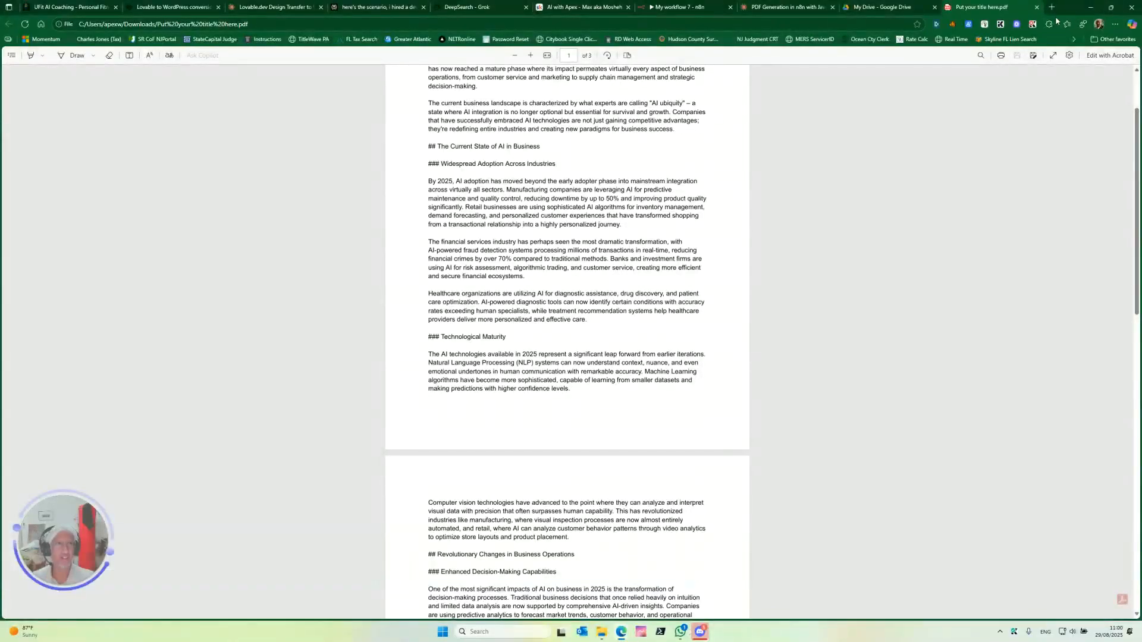
pyautogui.click(797, 7)
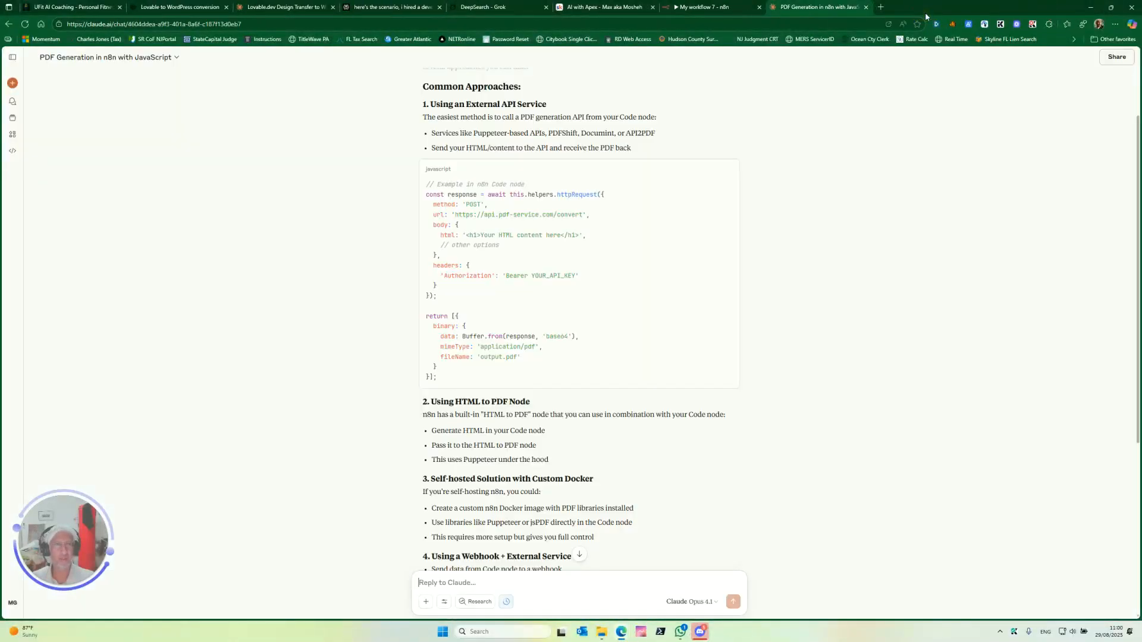